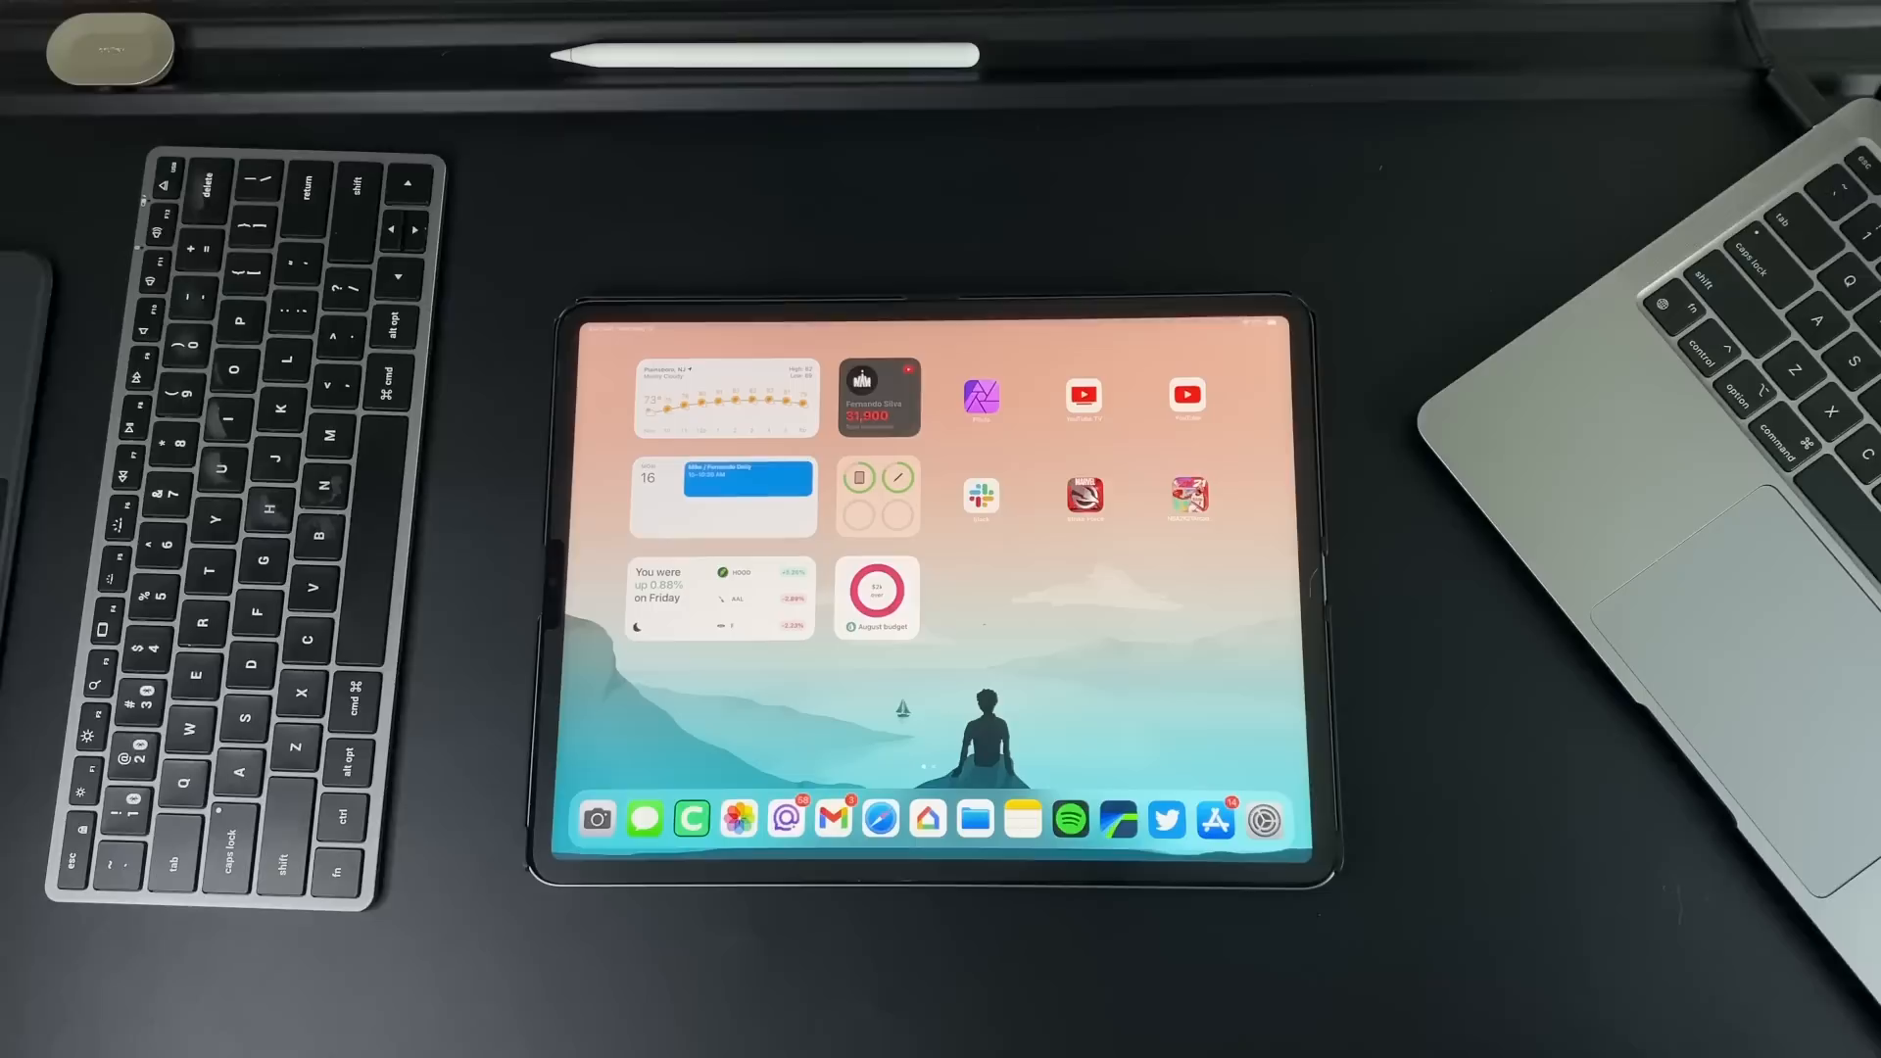
Step: Open Settings and check the installed iPadOS version under General > About
{"action": "left_click", "coordinate": [1264, 820]}
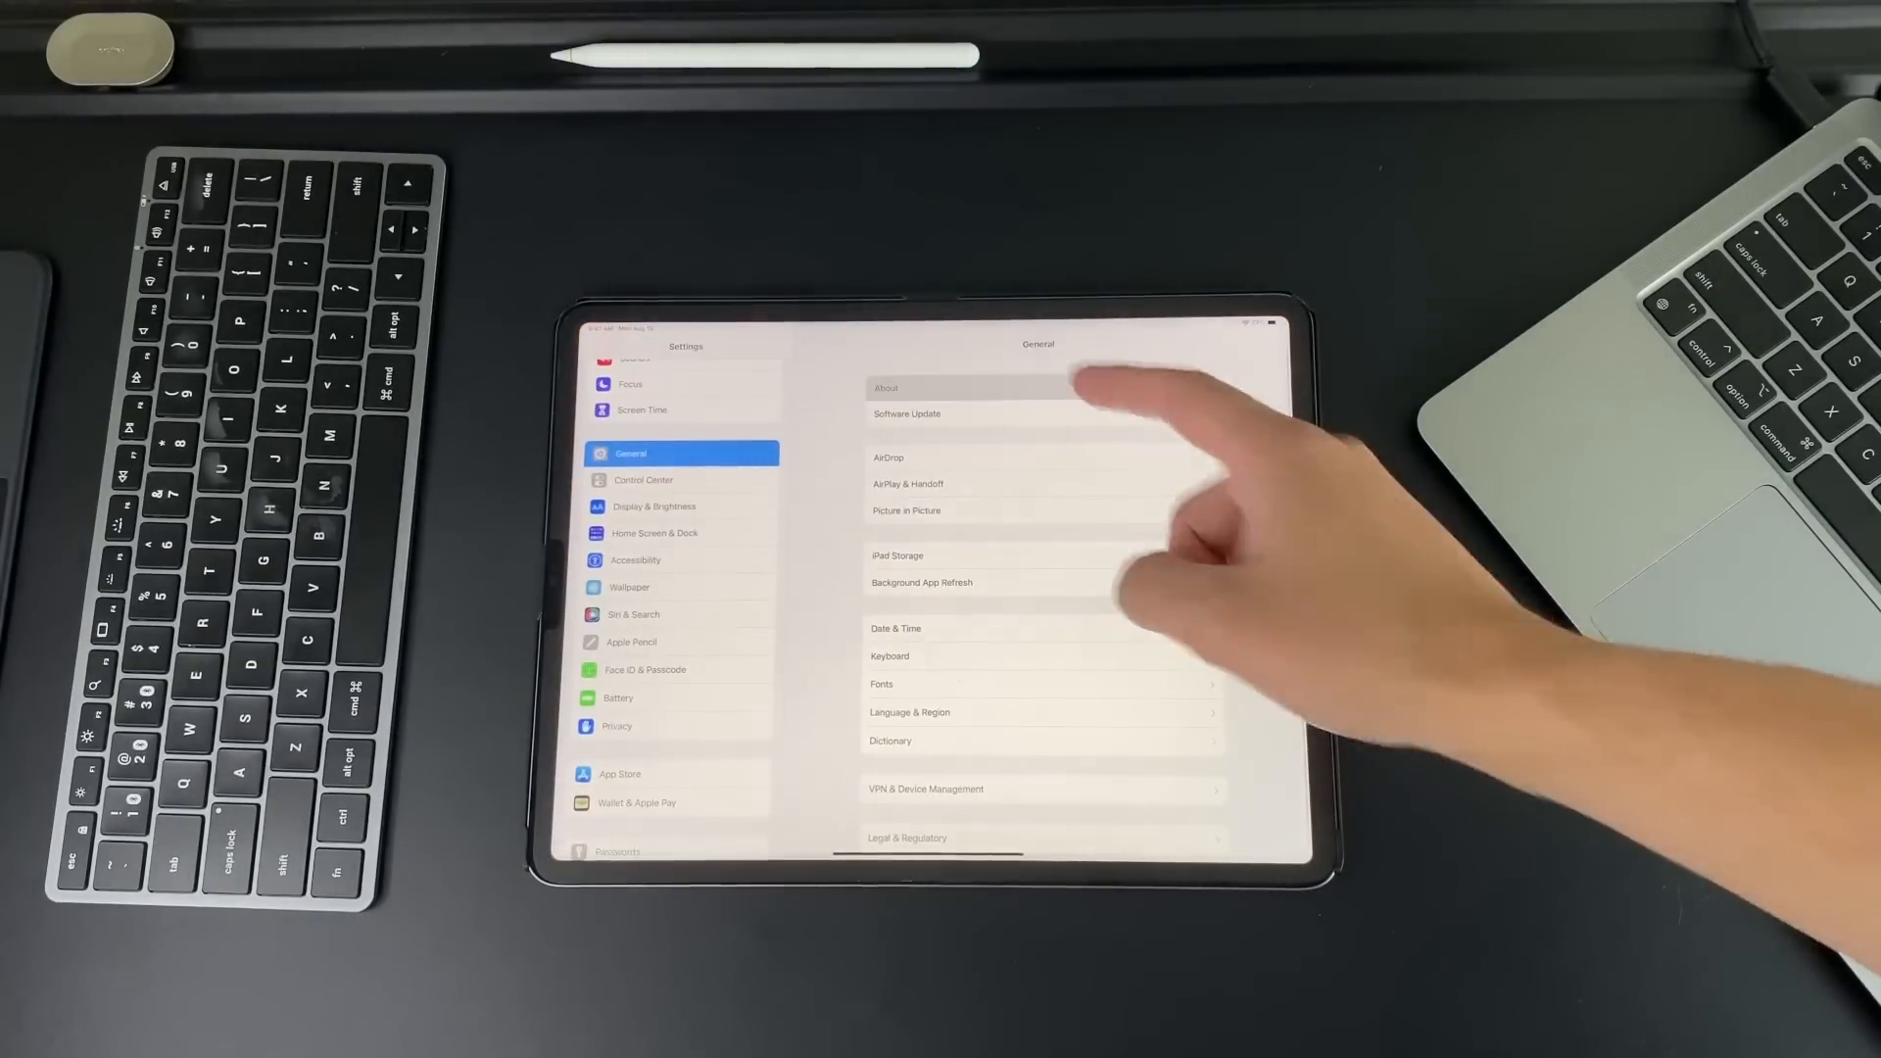
{"action": "left_click", "coordinate": [885, 387]}
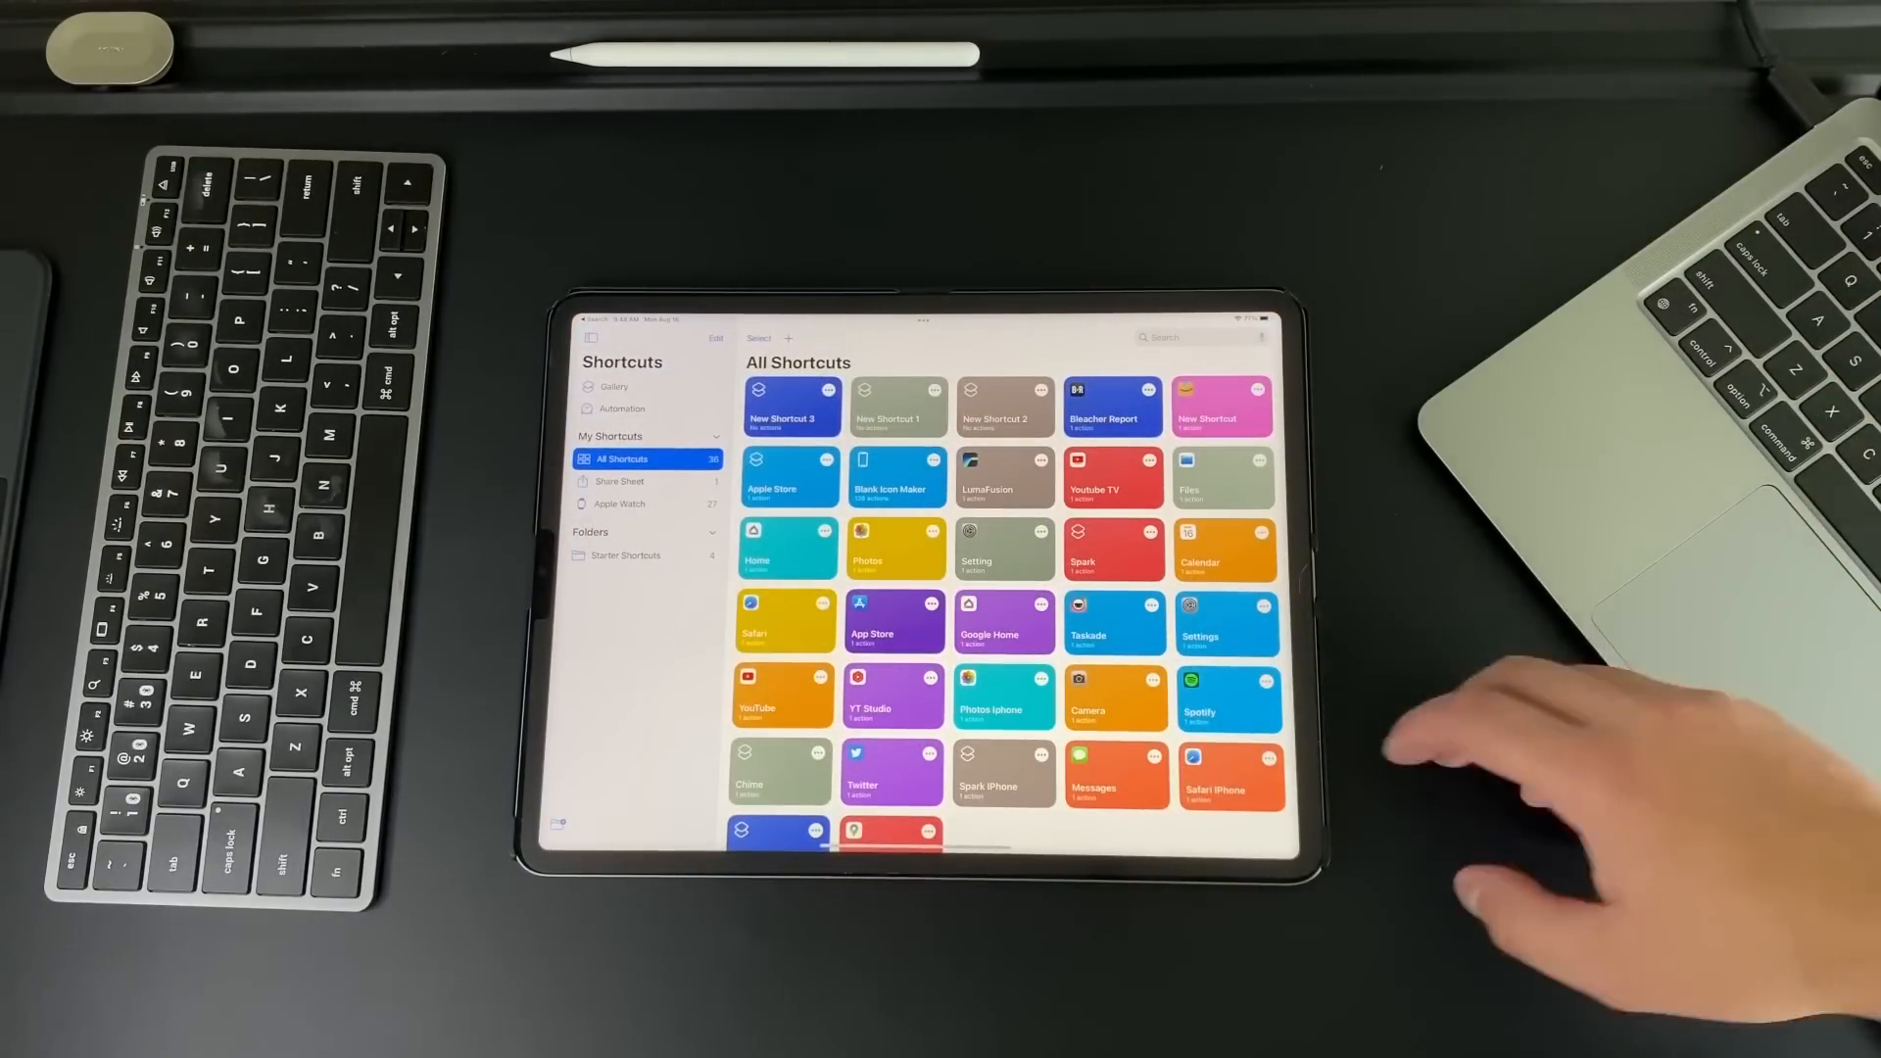
Step: Scroll the All Shortcuts library to find the Files shortcut
{"action": "scroll", "scroll_direction": "down", "scroll_amount": 3}
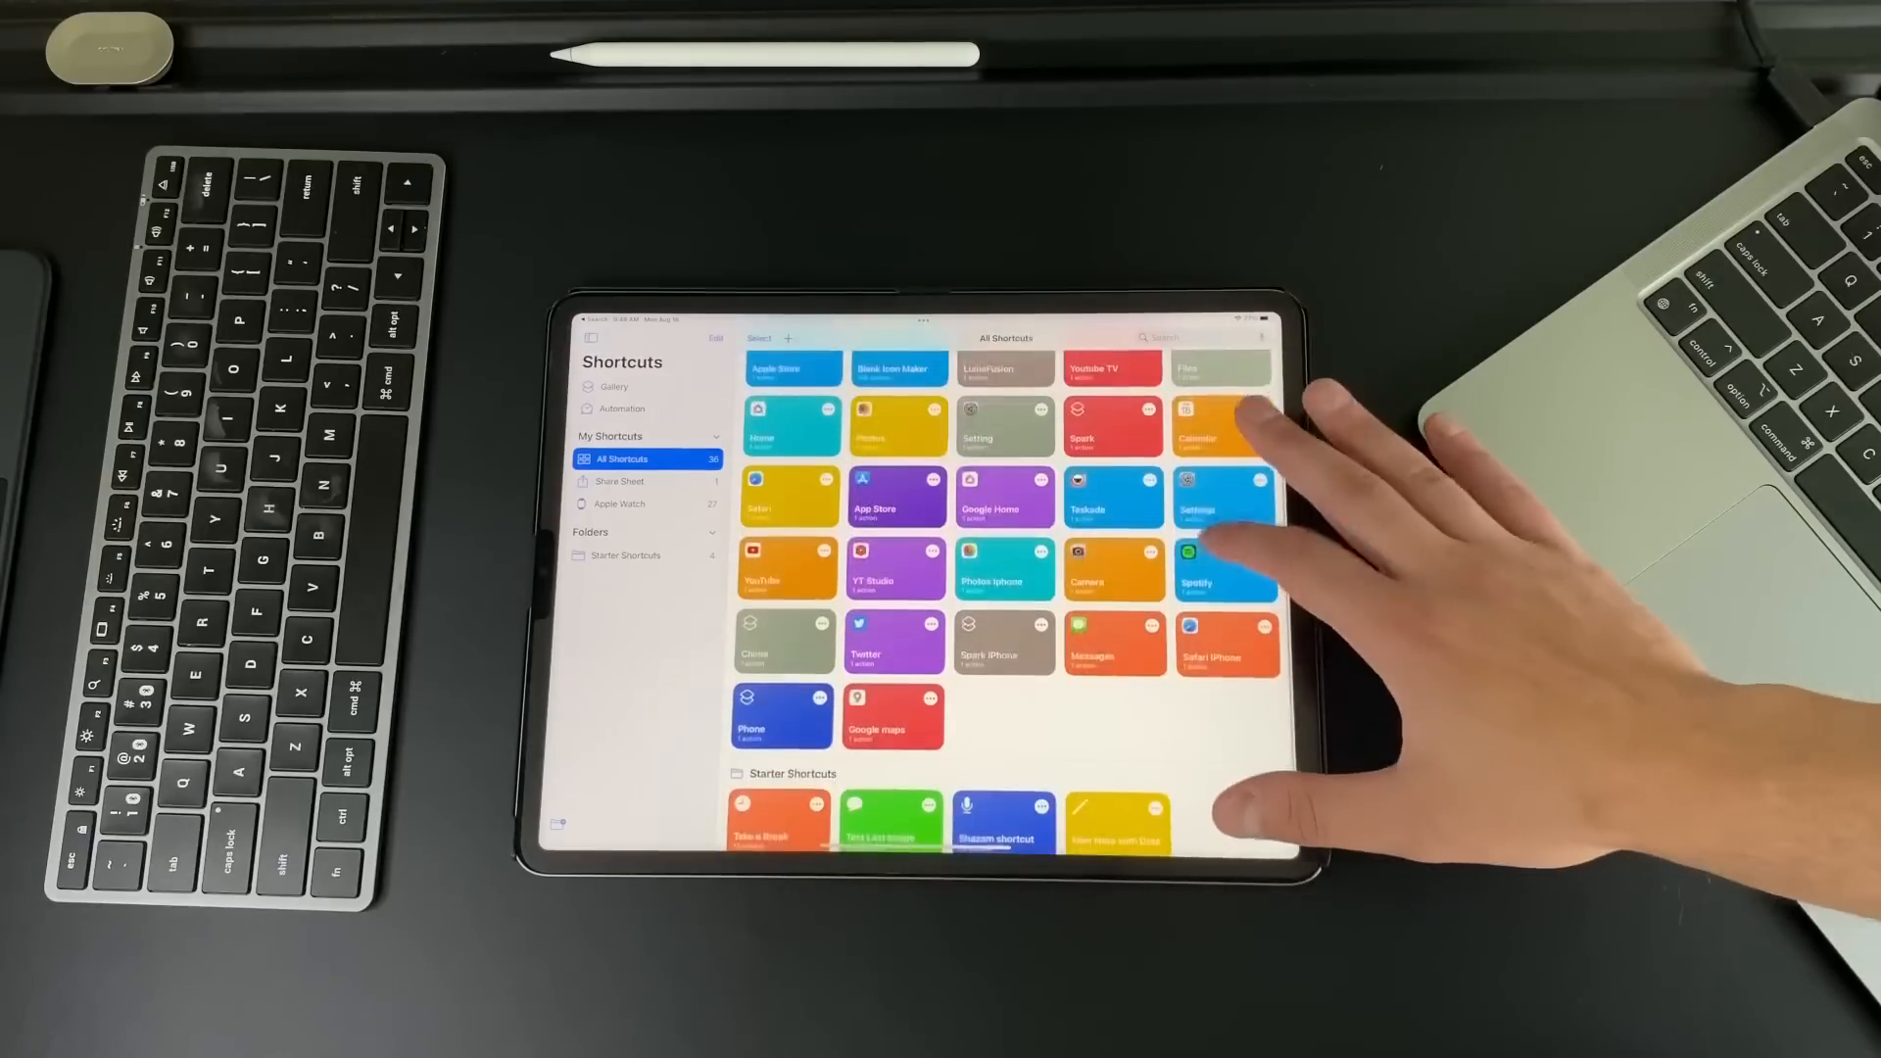
{"action": "scroll", "scroll_direction": "up", "scroll_amount": 3}
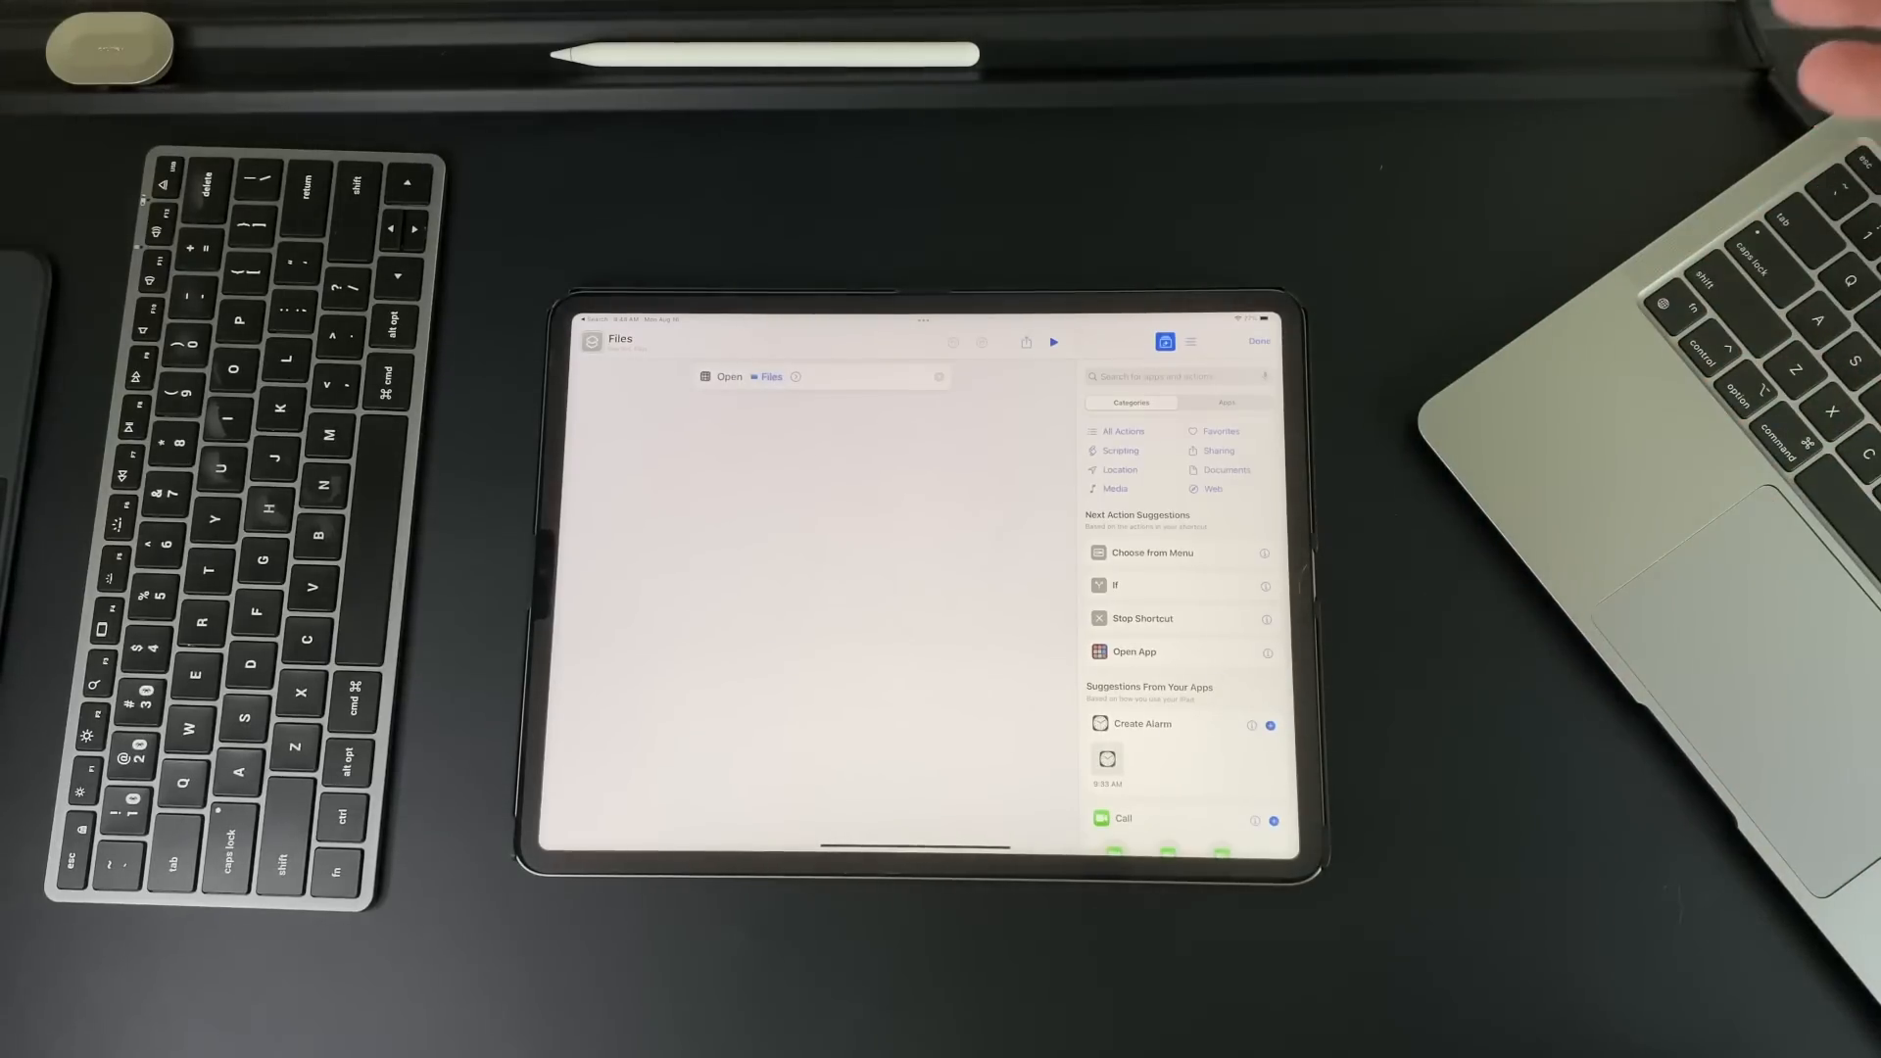
{"action": "mouse_move", "coordinate": [1679, 600]}
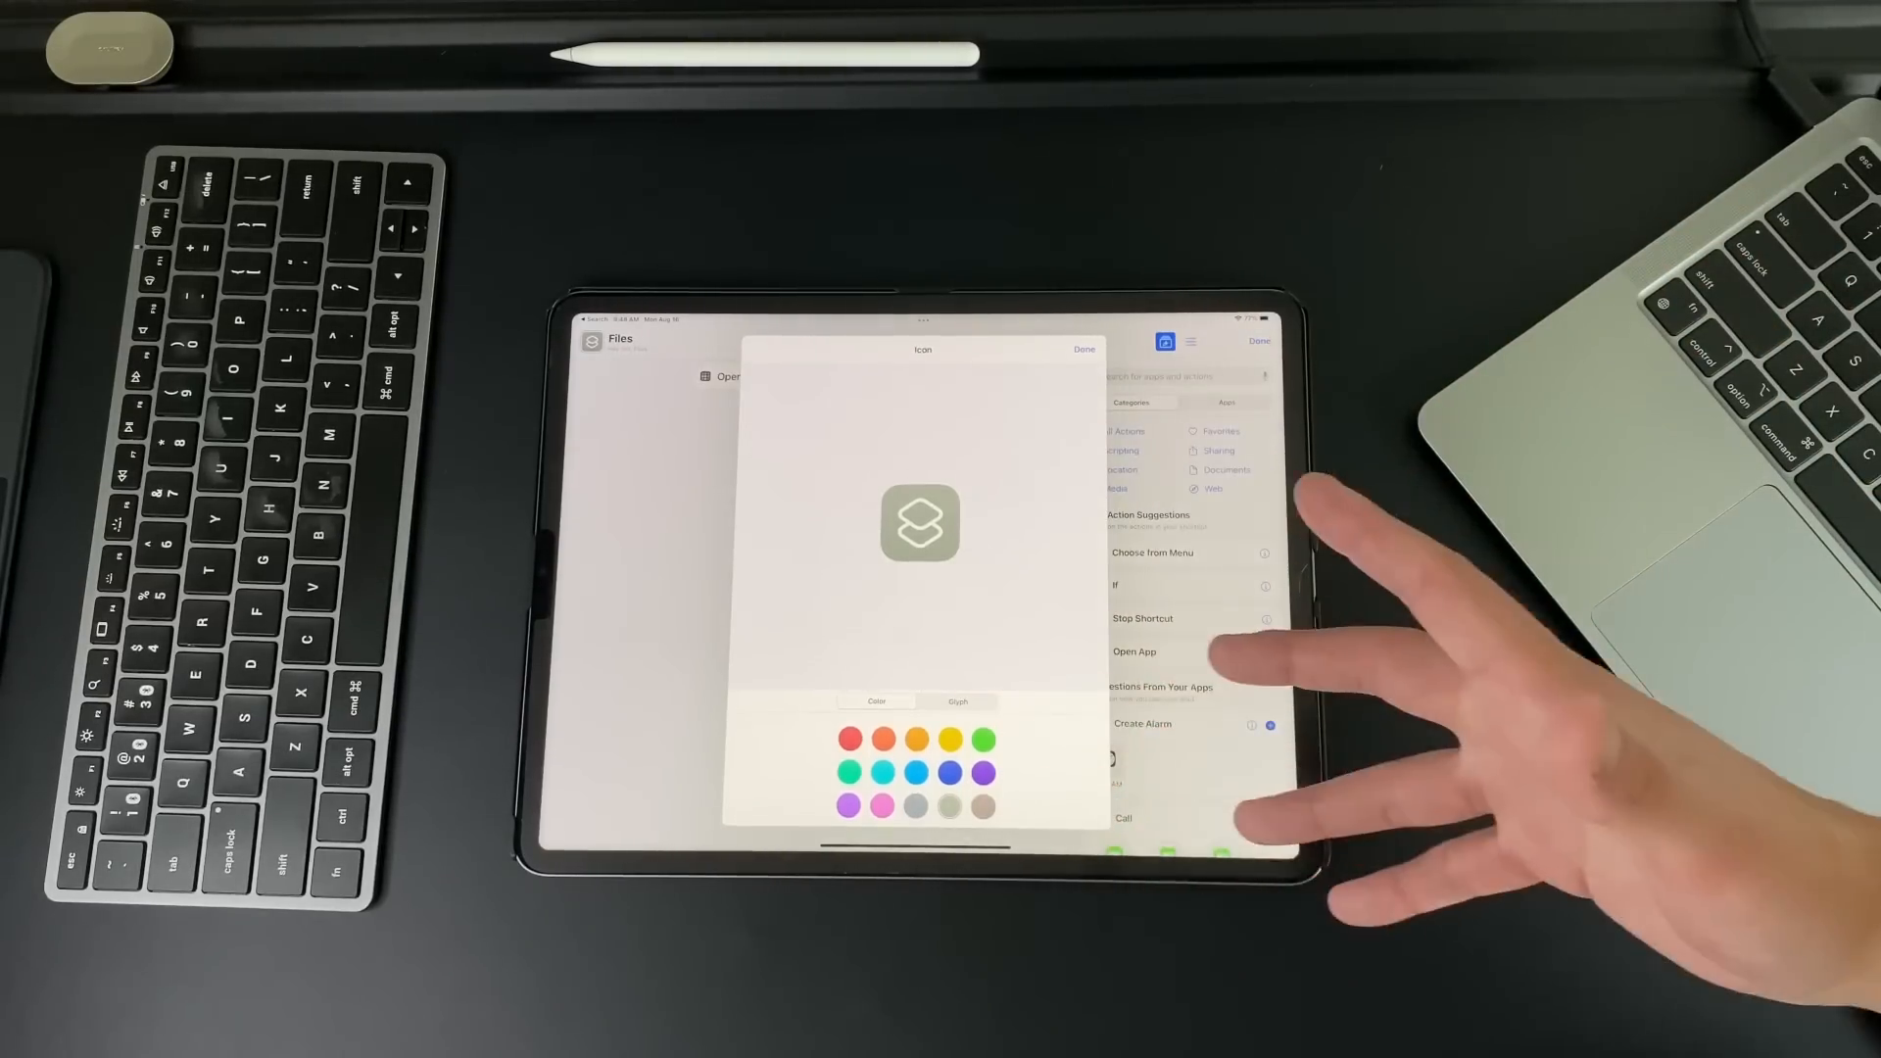
Step: Give the Files shortcut a prohibition-sign glyph from the Glyph choices and confirm with Done
{"action": "left_click", "coordinate": [956, 701]}
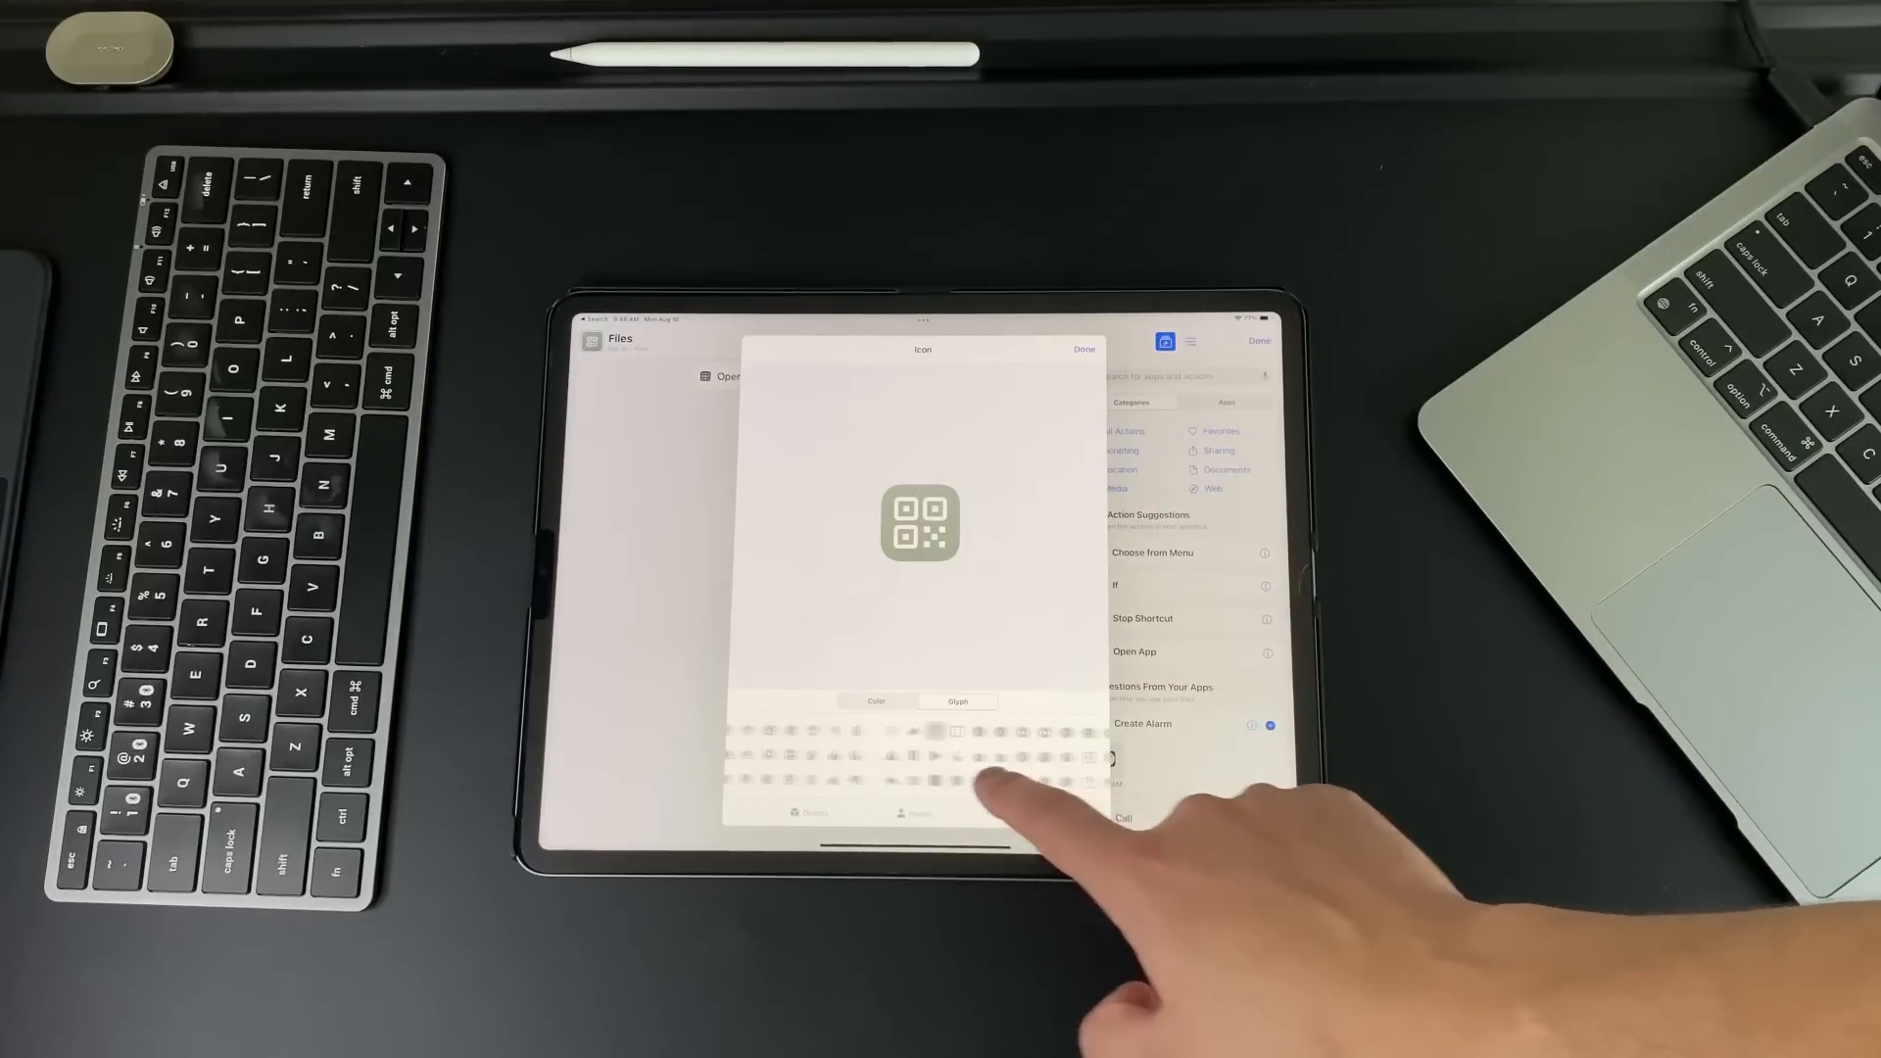
{"action": "left_click", "coordinate": [990, 757]}
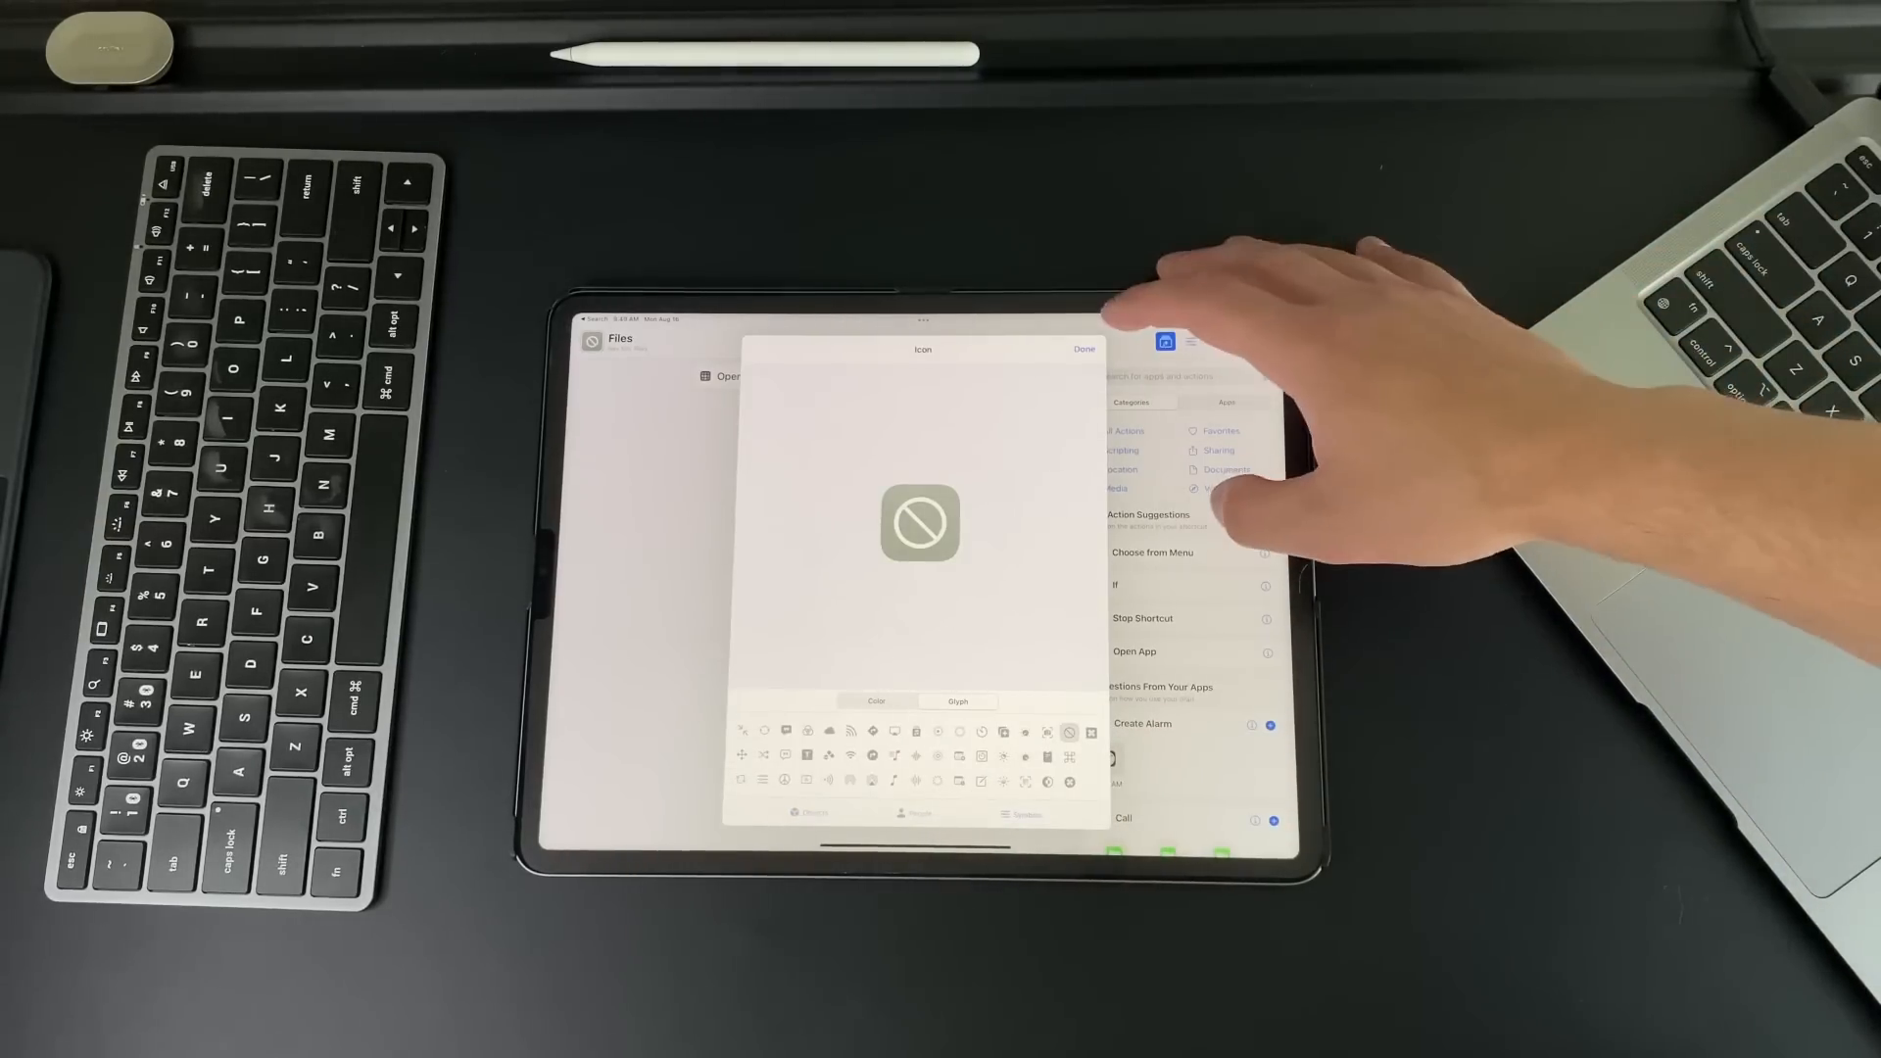
{"action": "left_click", "coordinate": [1084, 349]}
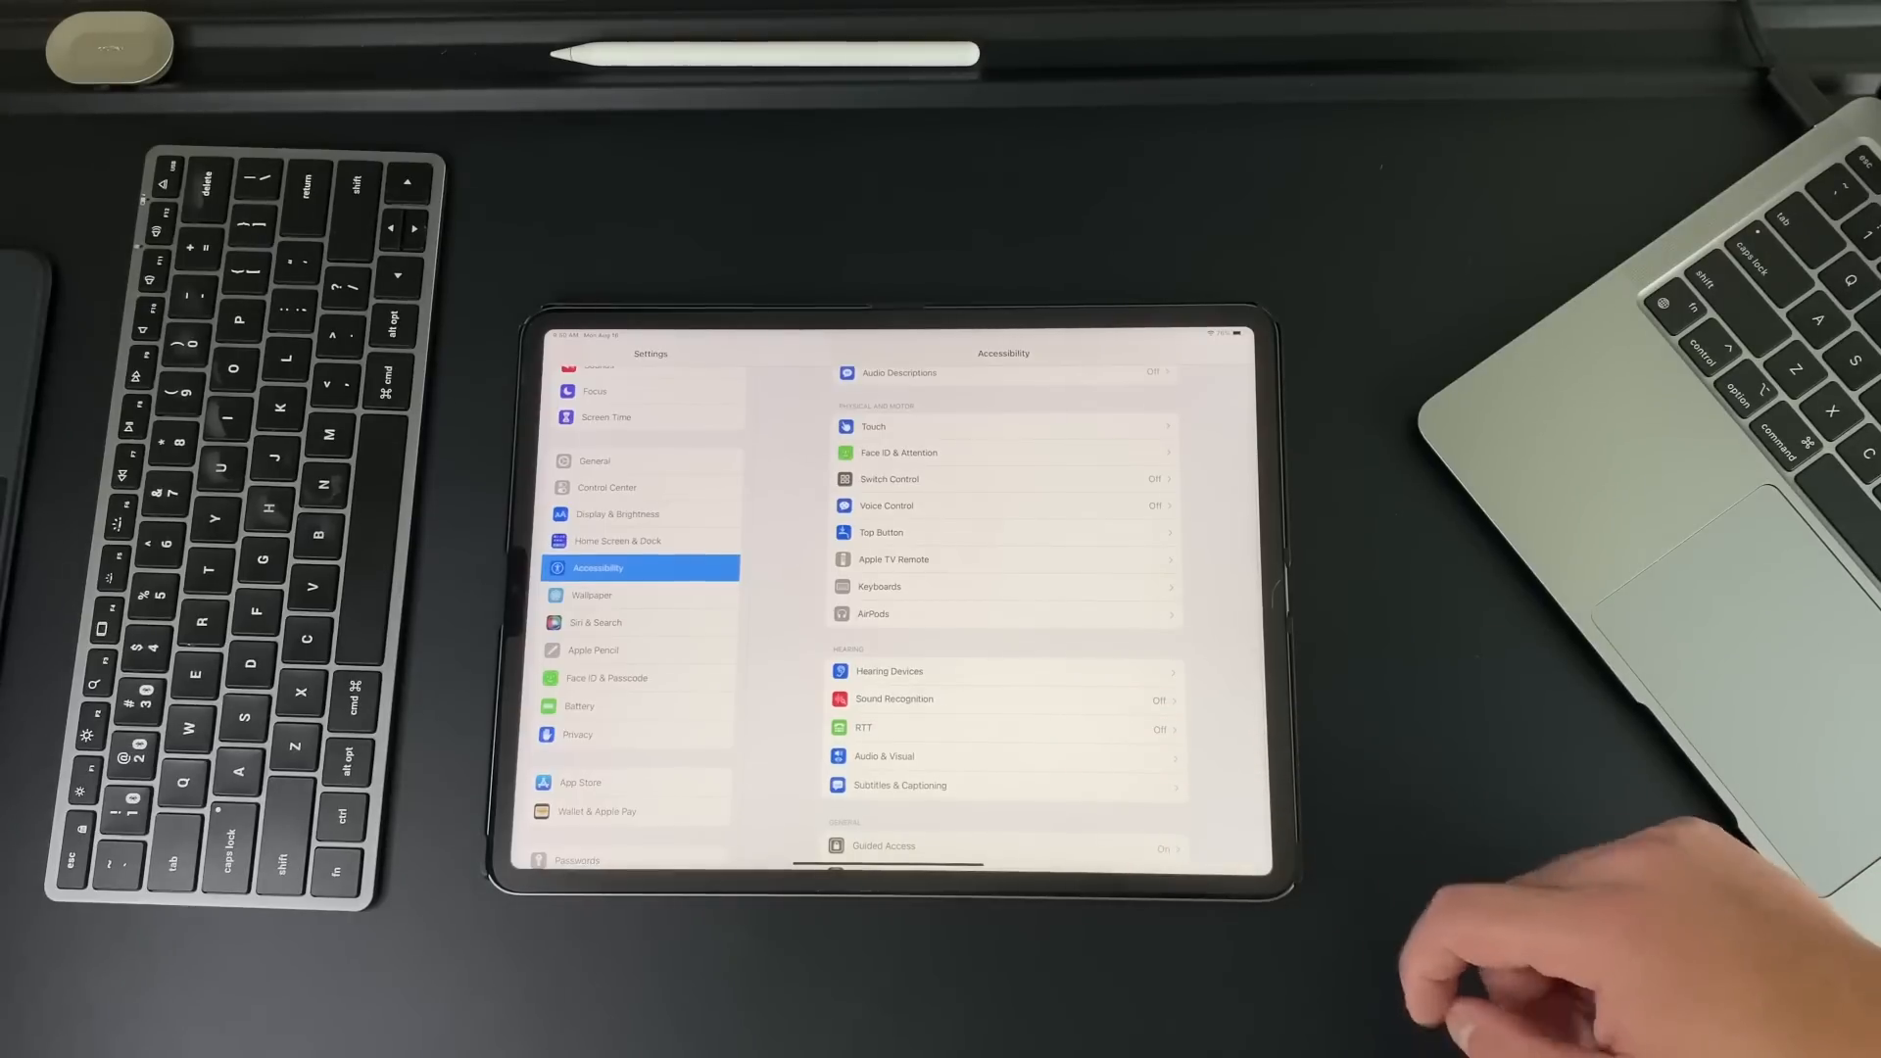
Step: In Background Sounds, toggle Stop Sounds When Locked on and off twice, leaving it off, then return to Audio & Visual
{"action": "left_click", "coordinate": [884, 757]}
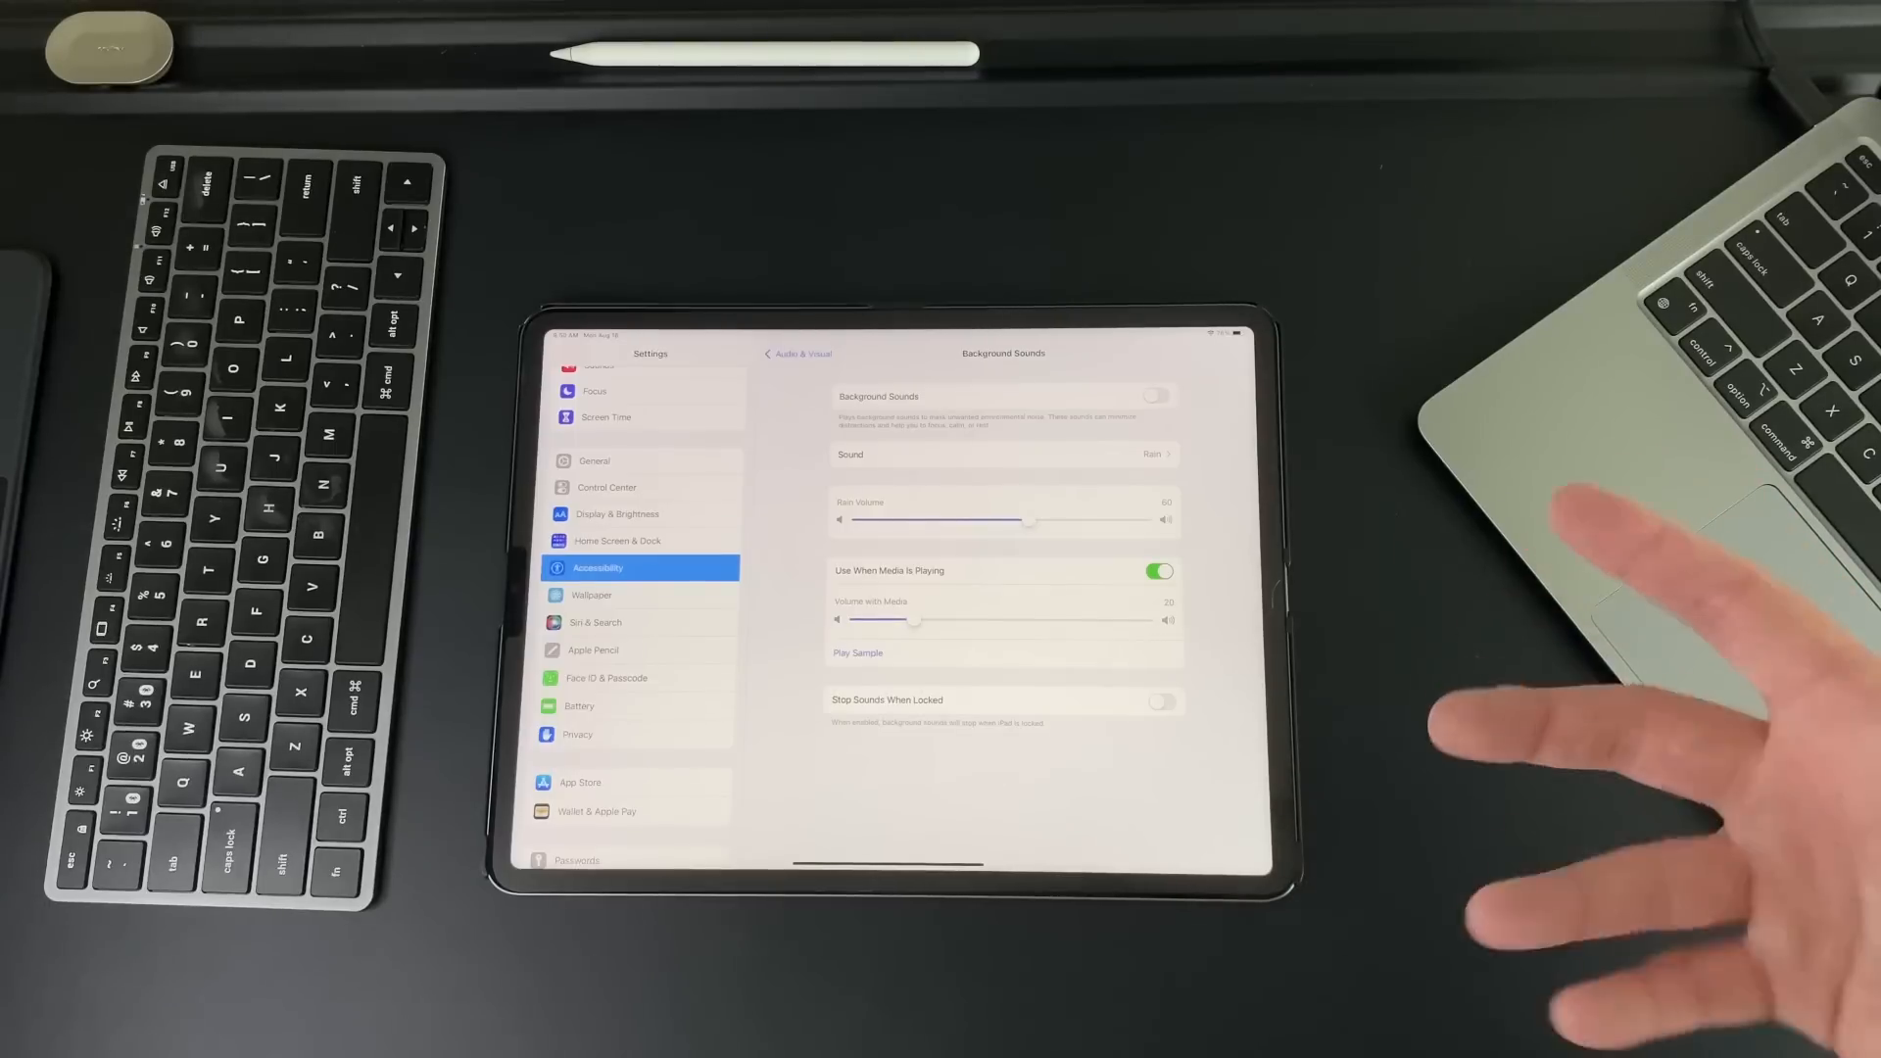
{"action": "mouse_move", "coordinate": [1679, 660]}
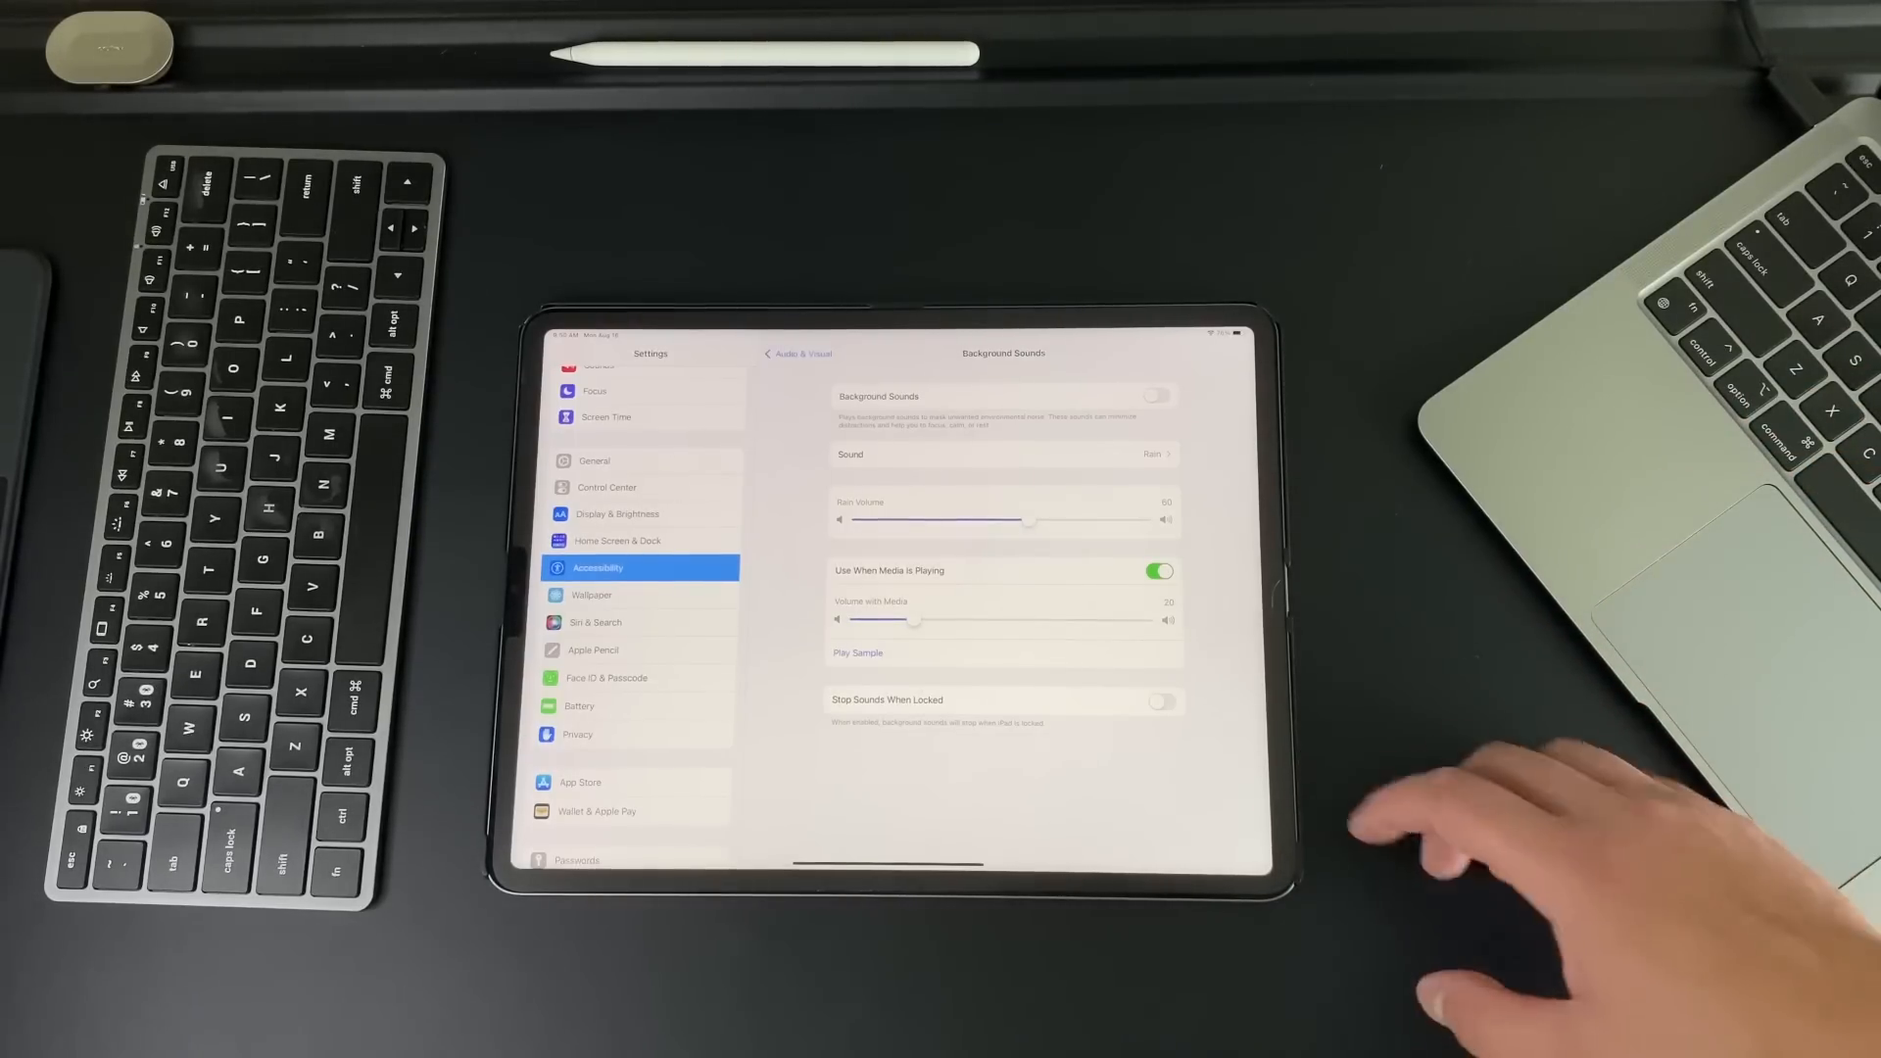
{"action": "left_click", "coordinate": [1158, 700]}
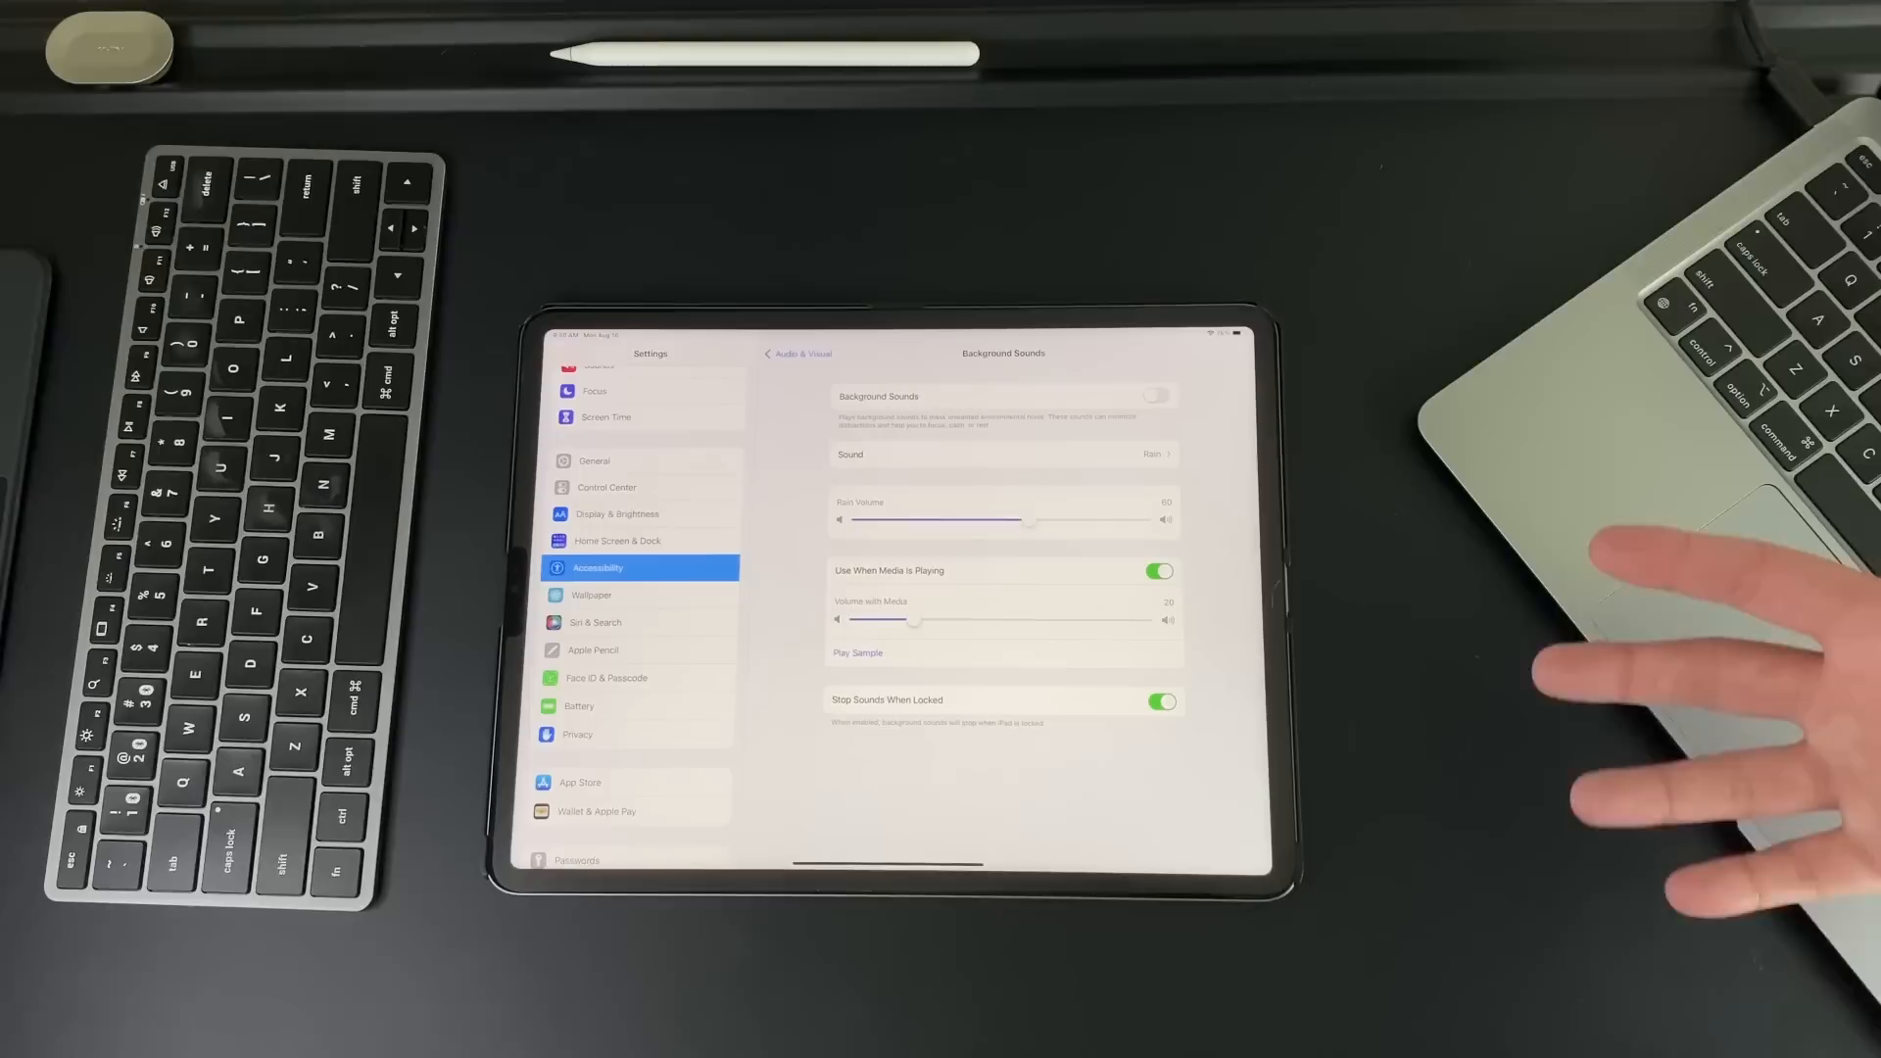
{"action": "left_click", "coordinate": [1158, 701]}
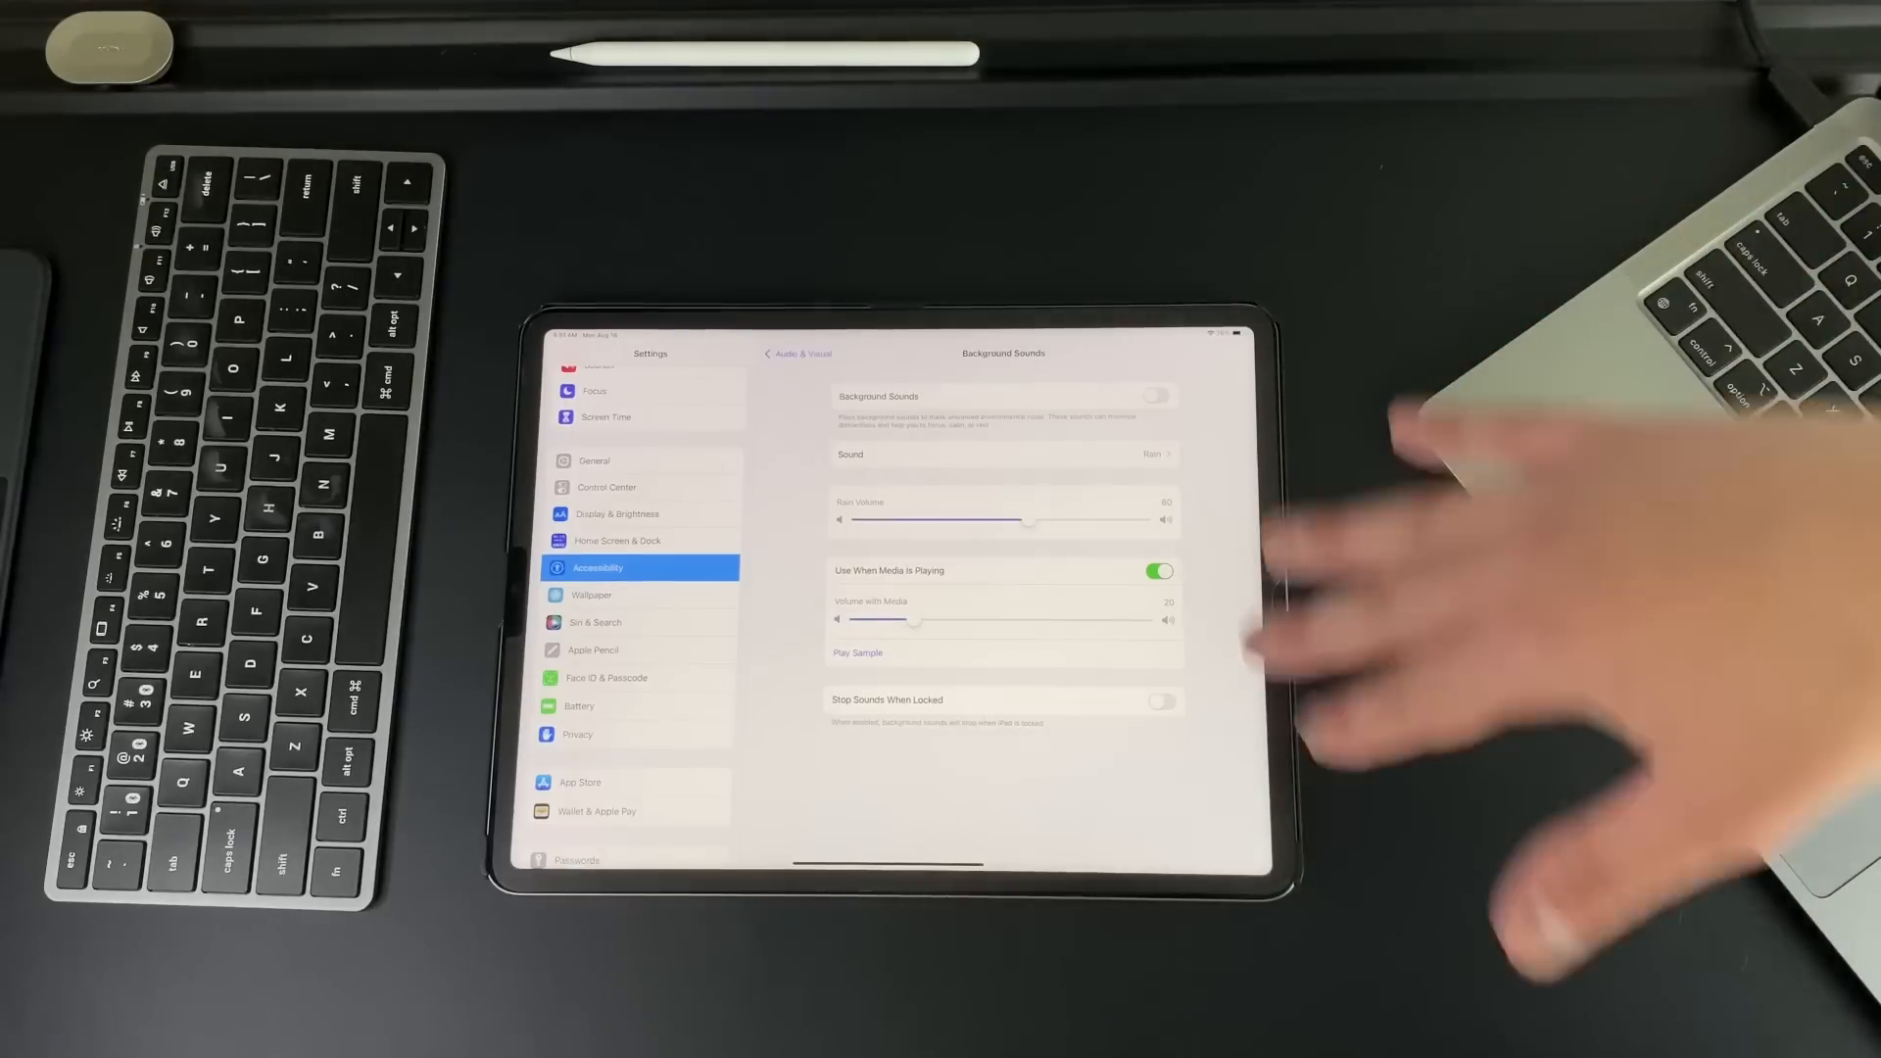
{"action": "left_click", "coordinate": [1158, 701]}
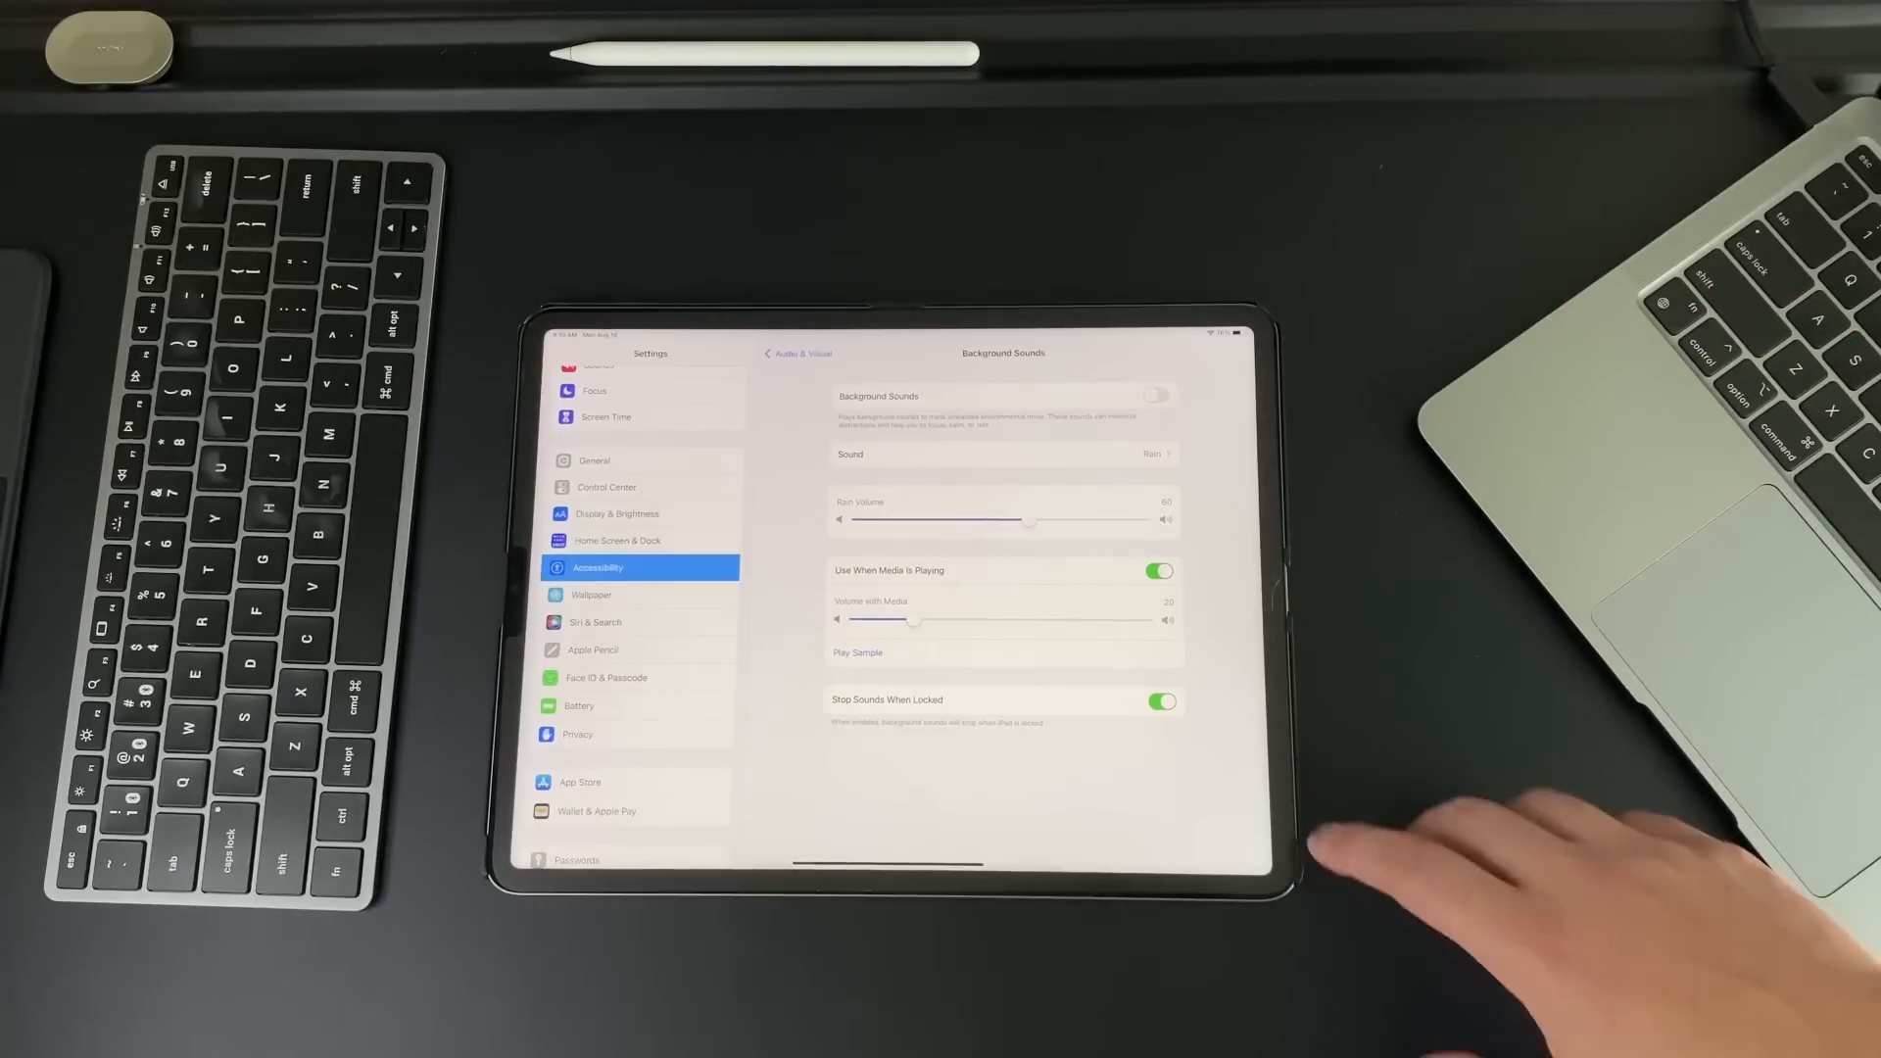
{"action": "left_click", "coordinate": [1158, 701]}
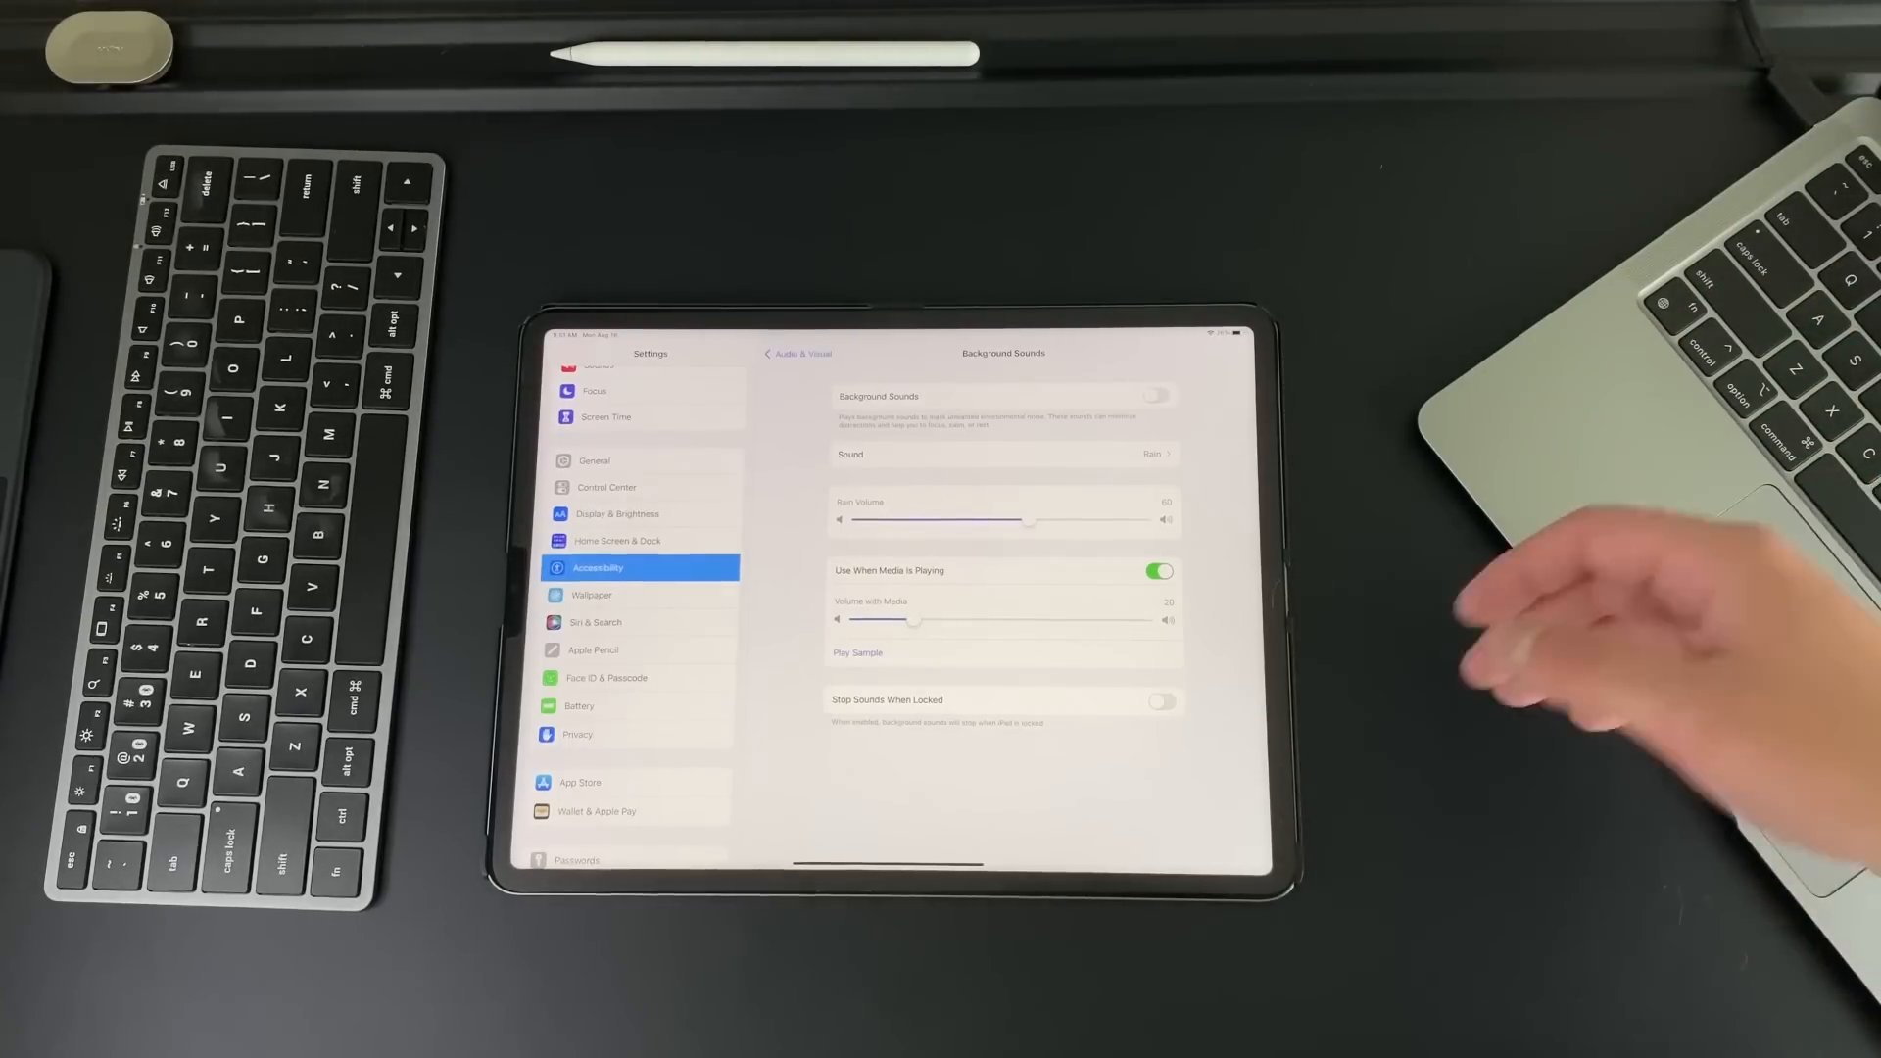
{"action": "left_click", "coordinate": [798, 354]}
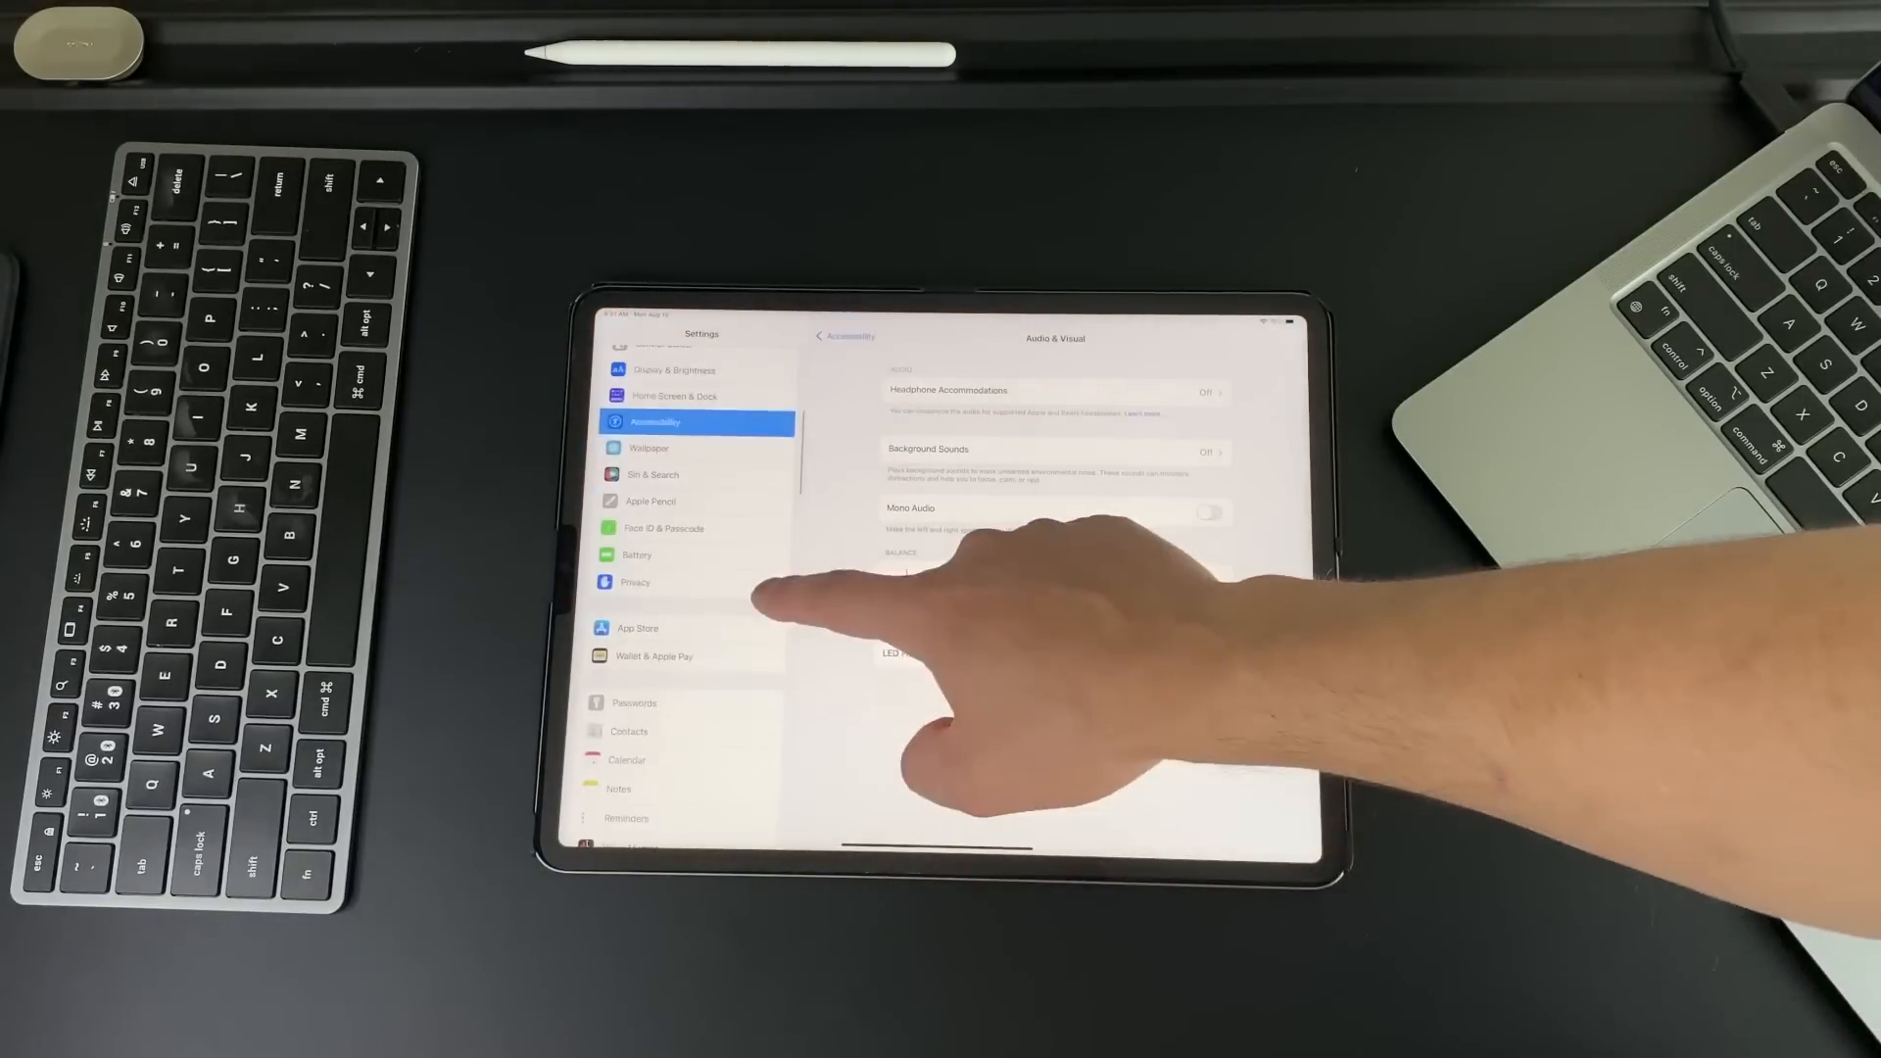
Step: Review Battery per-app usage, switching between activity times and battery percentages
{"action": "left_click", "coordinate": [635, 555]}
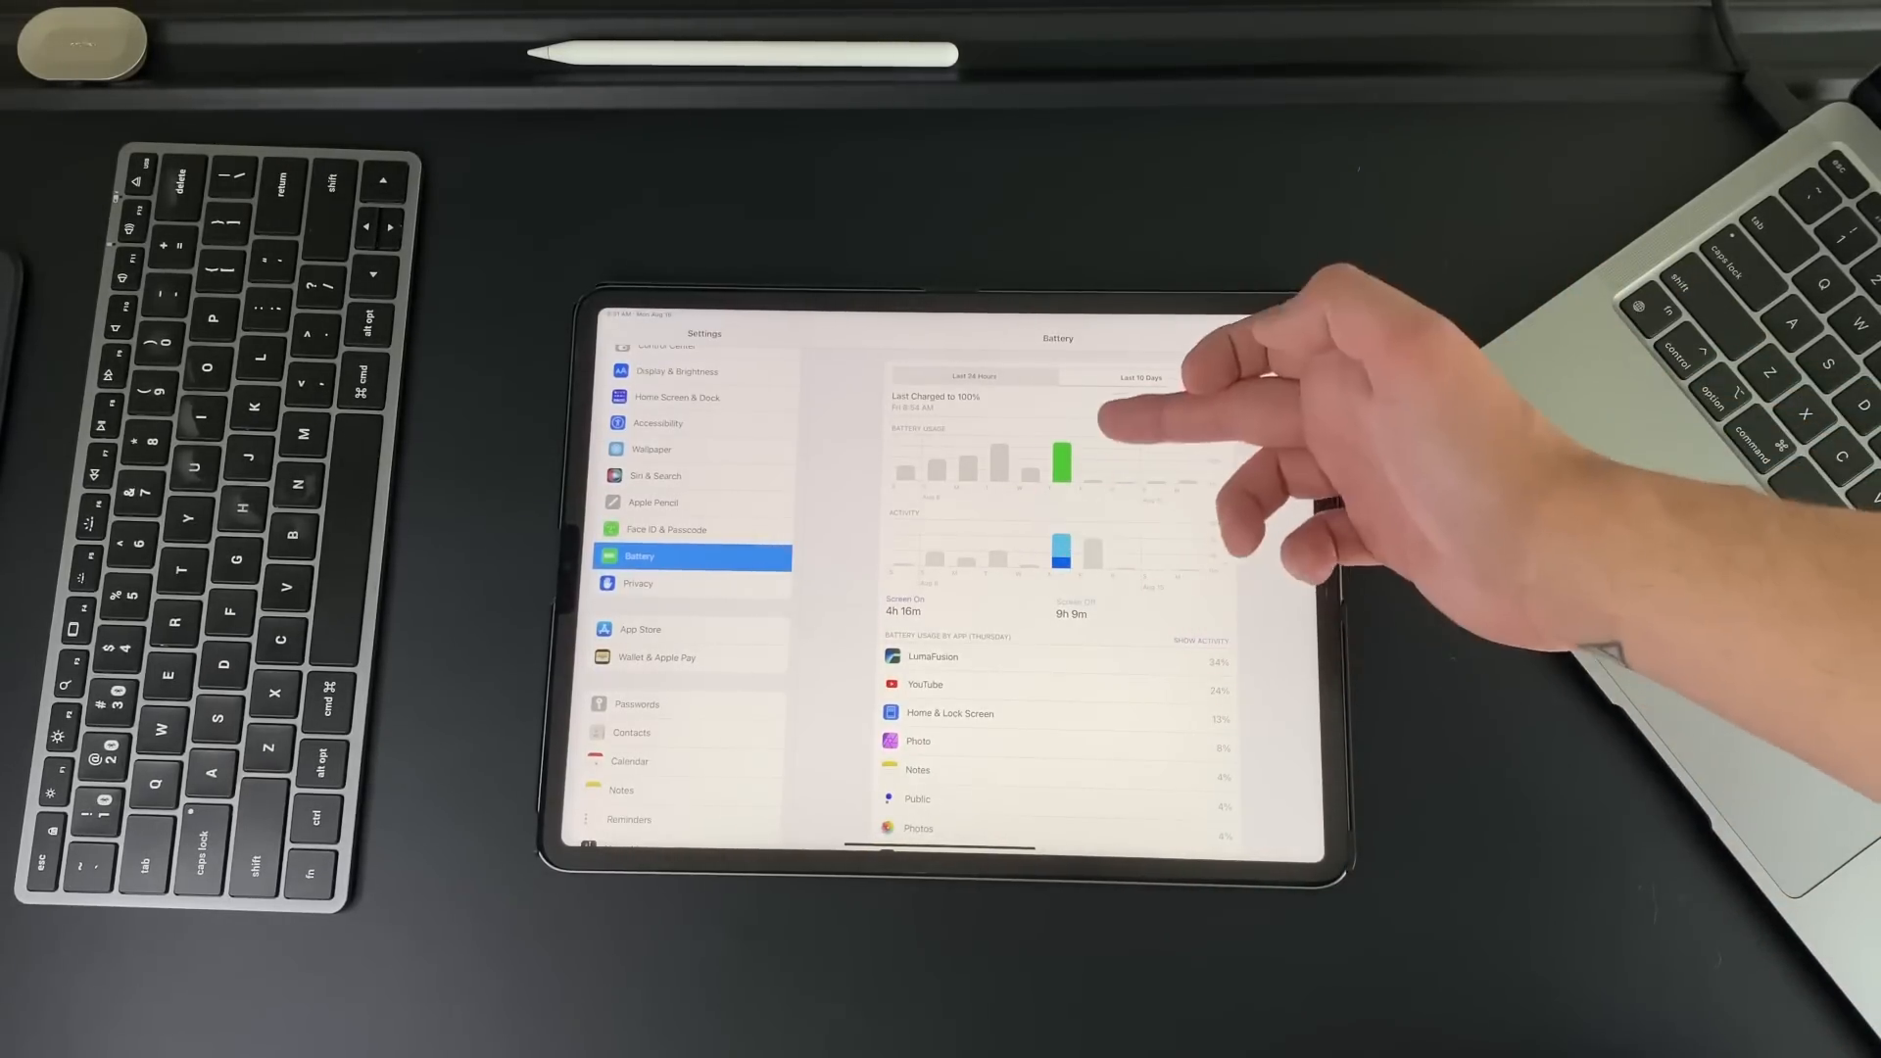
{"action": "scroll", "scroll_direction": "up", "scroll_amount": 3}
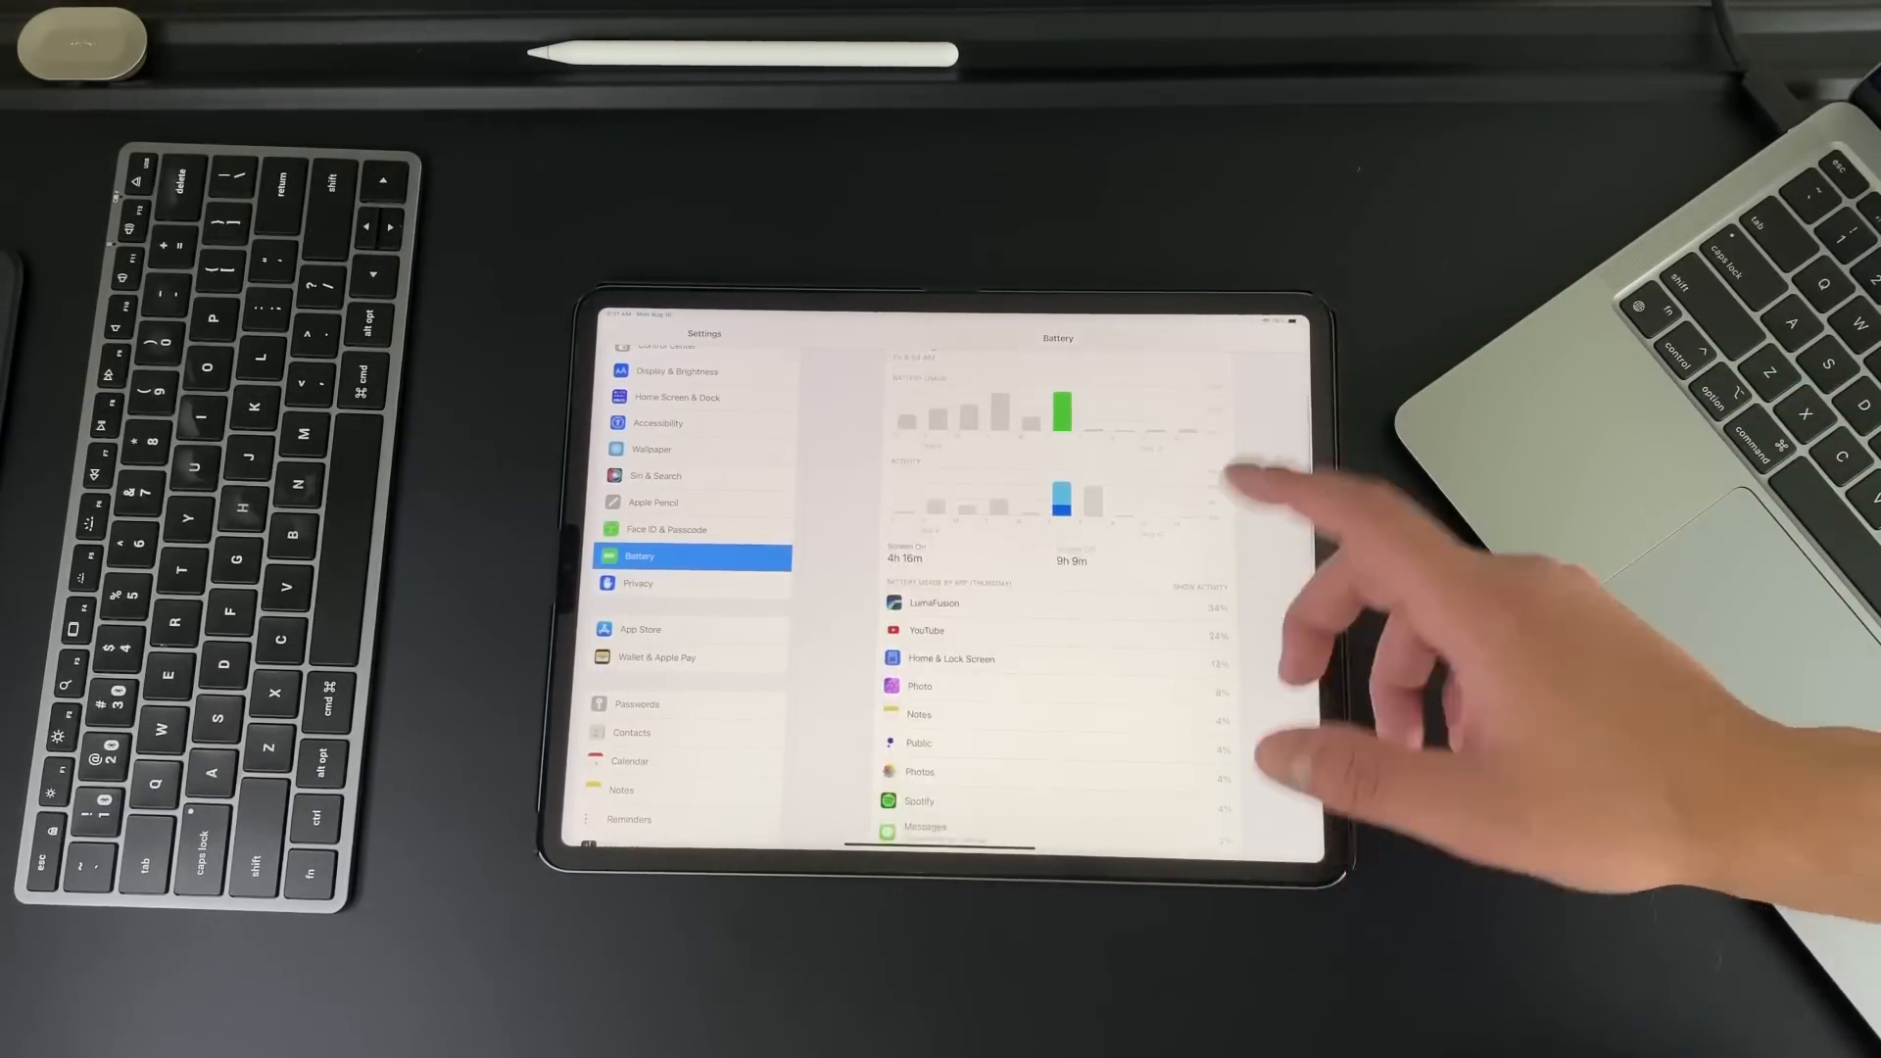
{"action": "mouse_move", "coordinate": [1187, 707]}
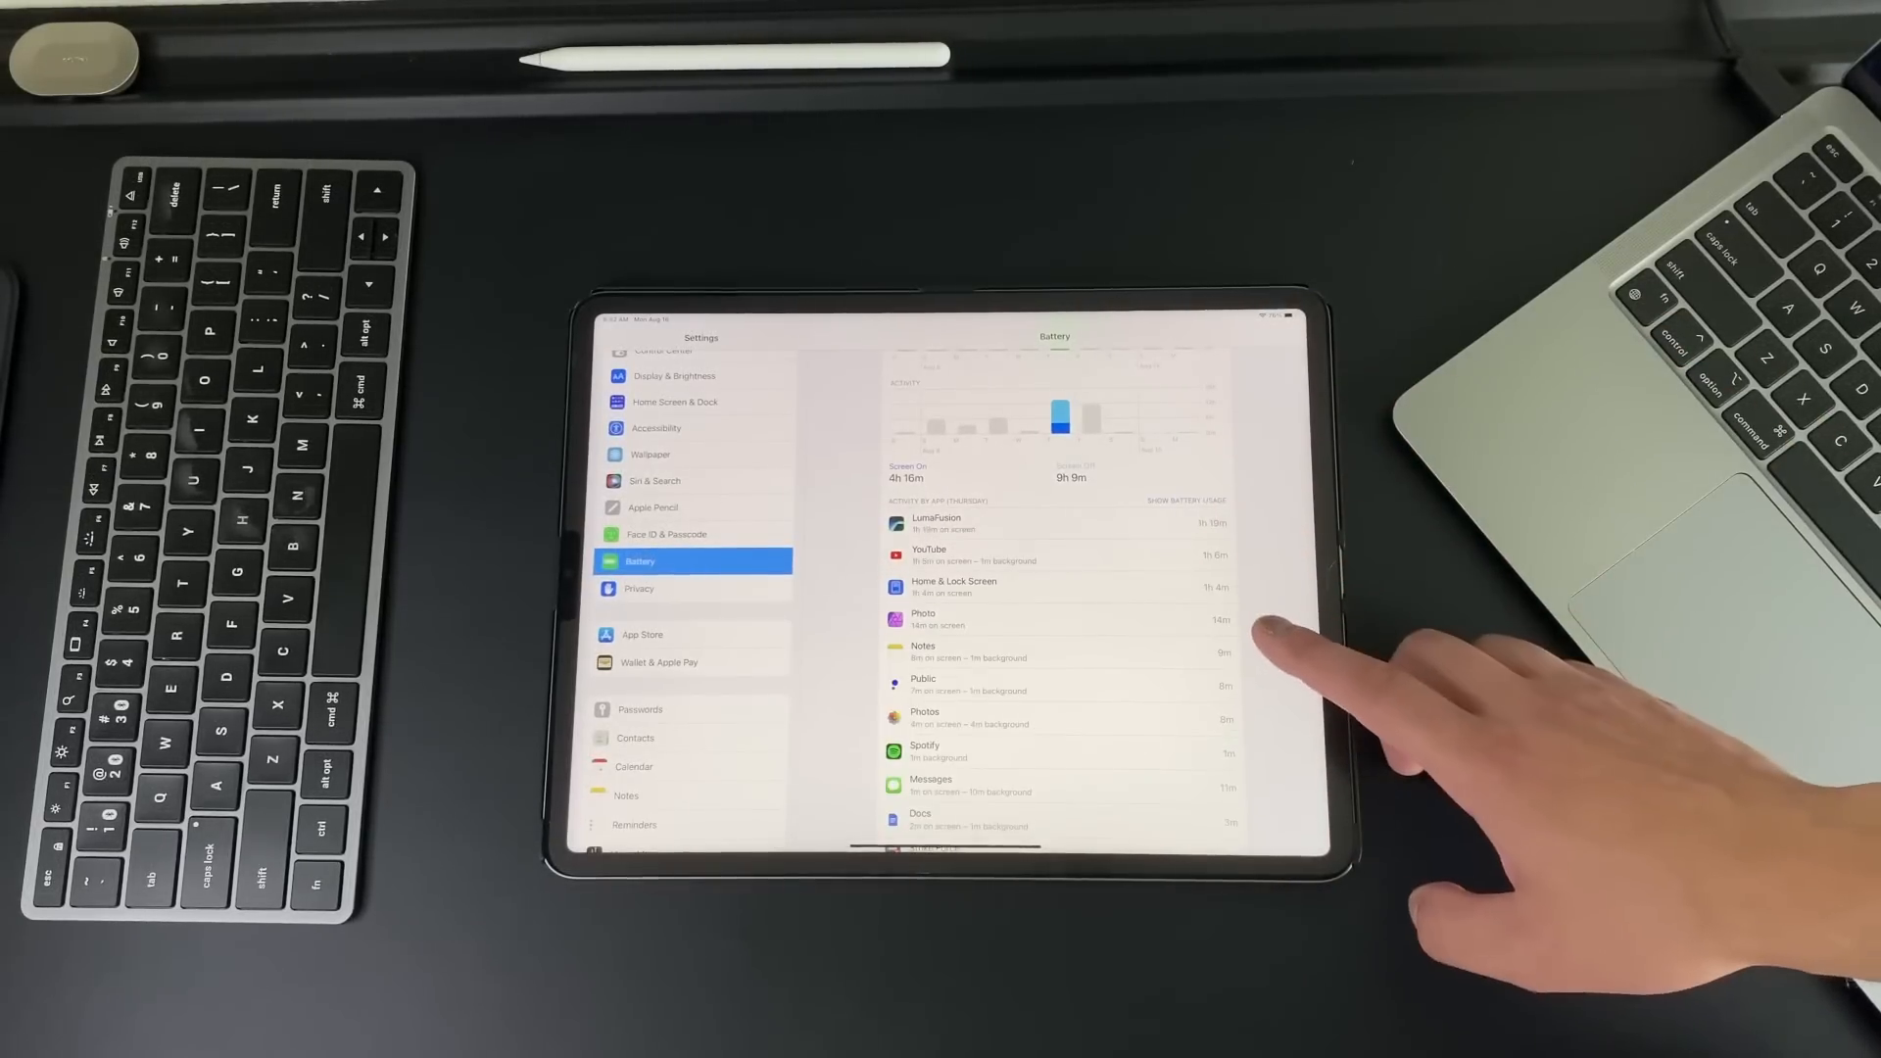
{"action": "left_click", "coordinate": [1181, 500]}
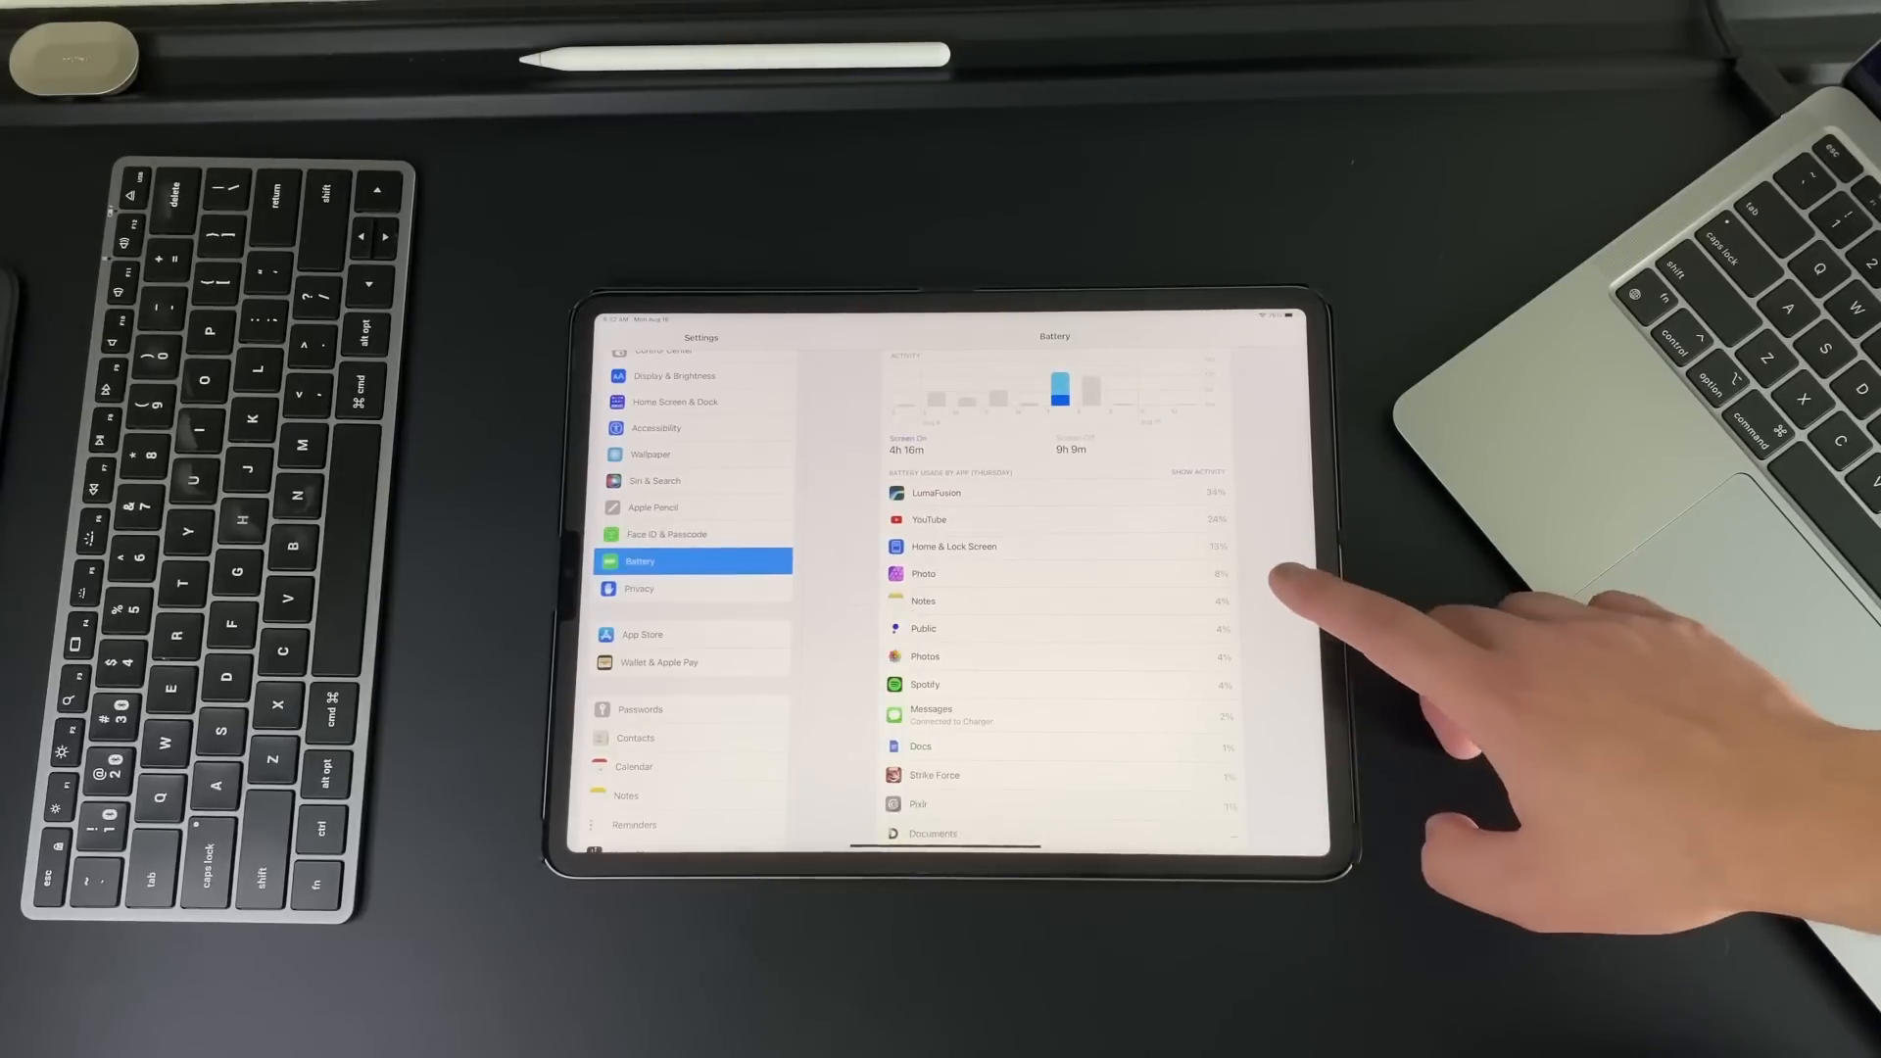
{"action": "left_click", "coordinate": [1195, 472]}
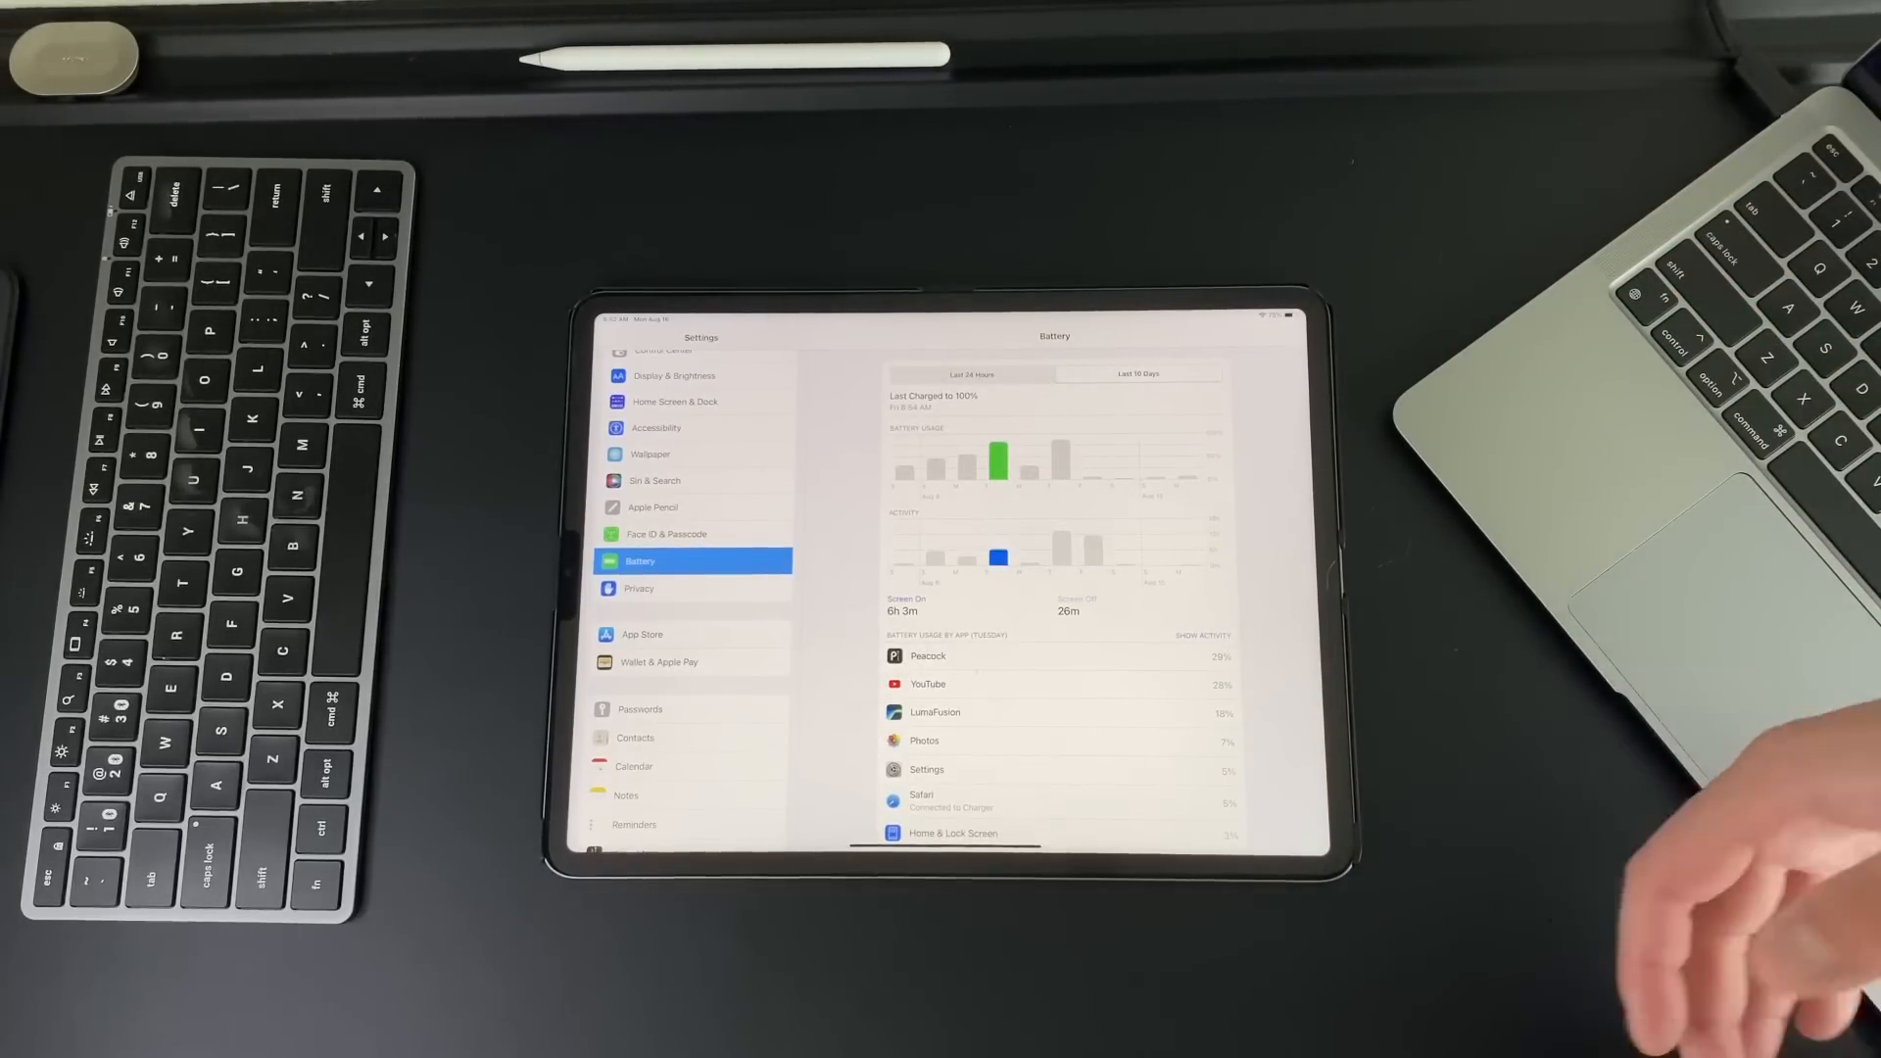
{"action": "mouse_move", "coordinate": [1440, 661]}
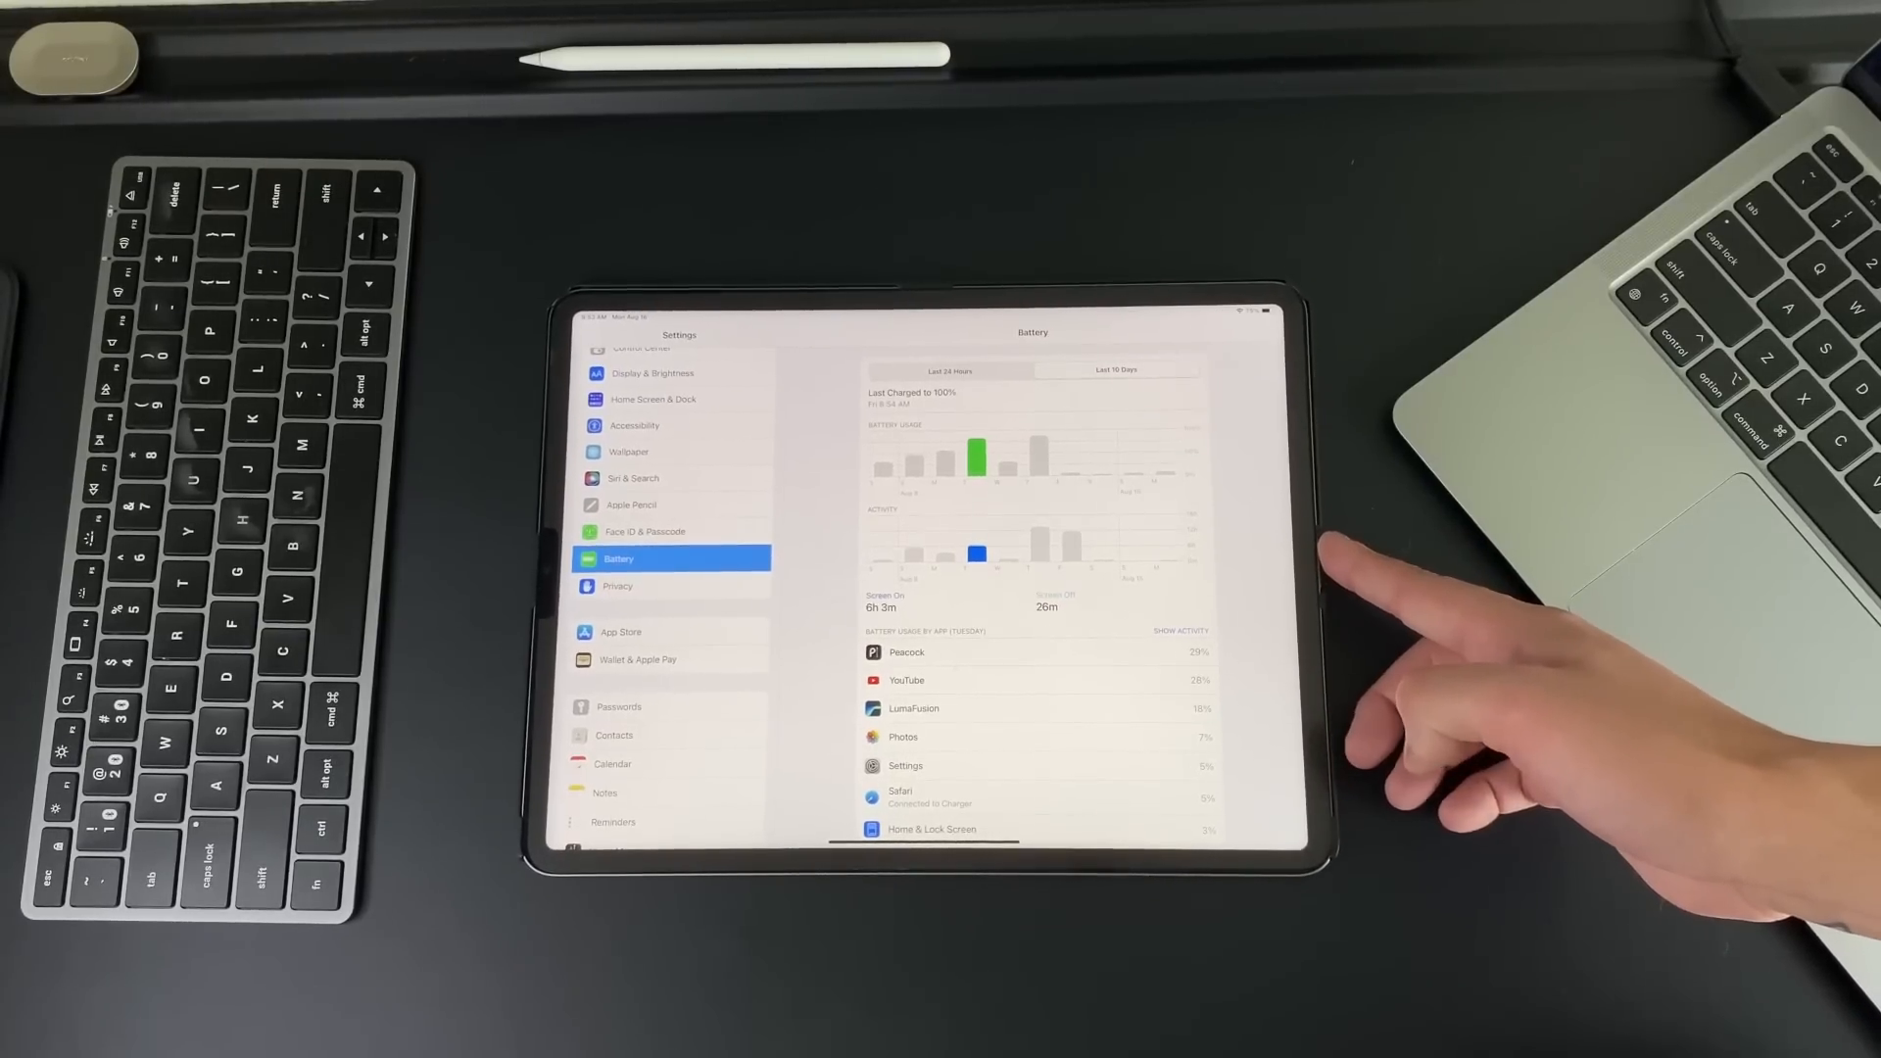
Step: Scroll the per-app battery list showing Peacock, YouTube, LumaFusion and Safari
{"action": "scroll", "scroll_direction": "down", "scroll_amount": 3}
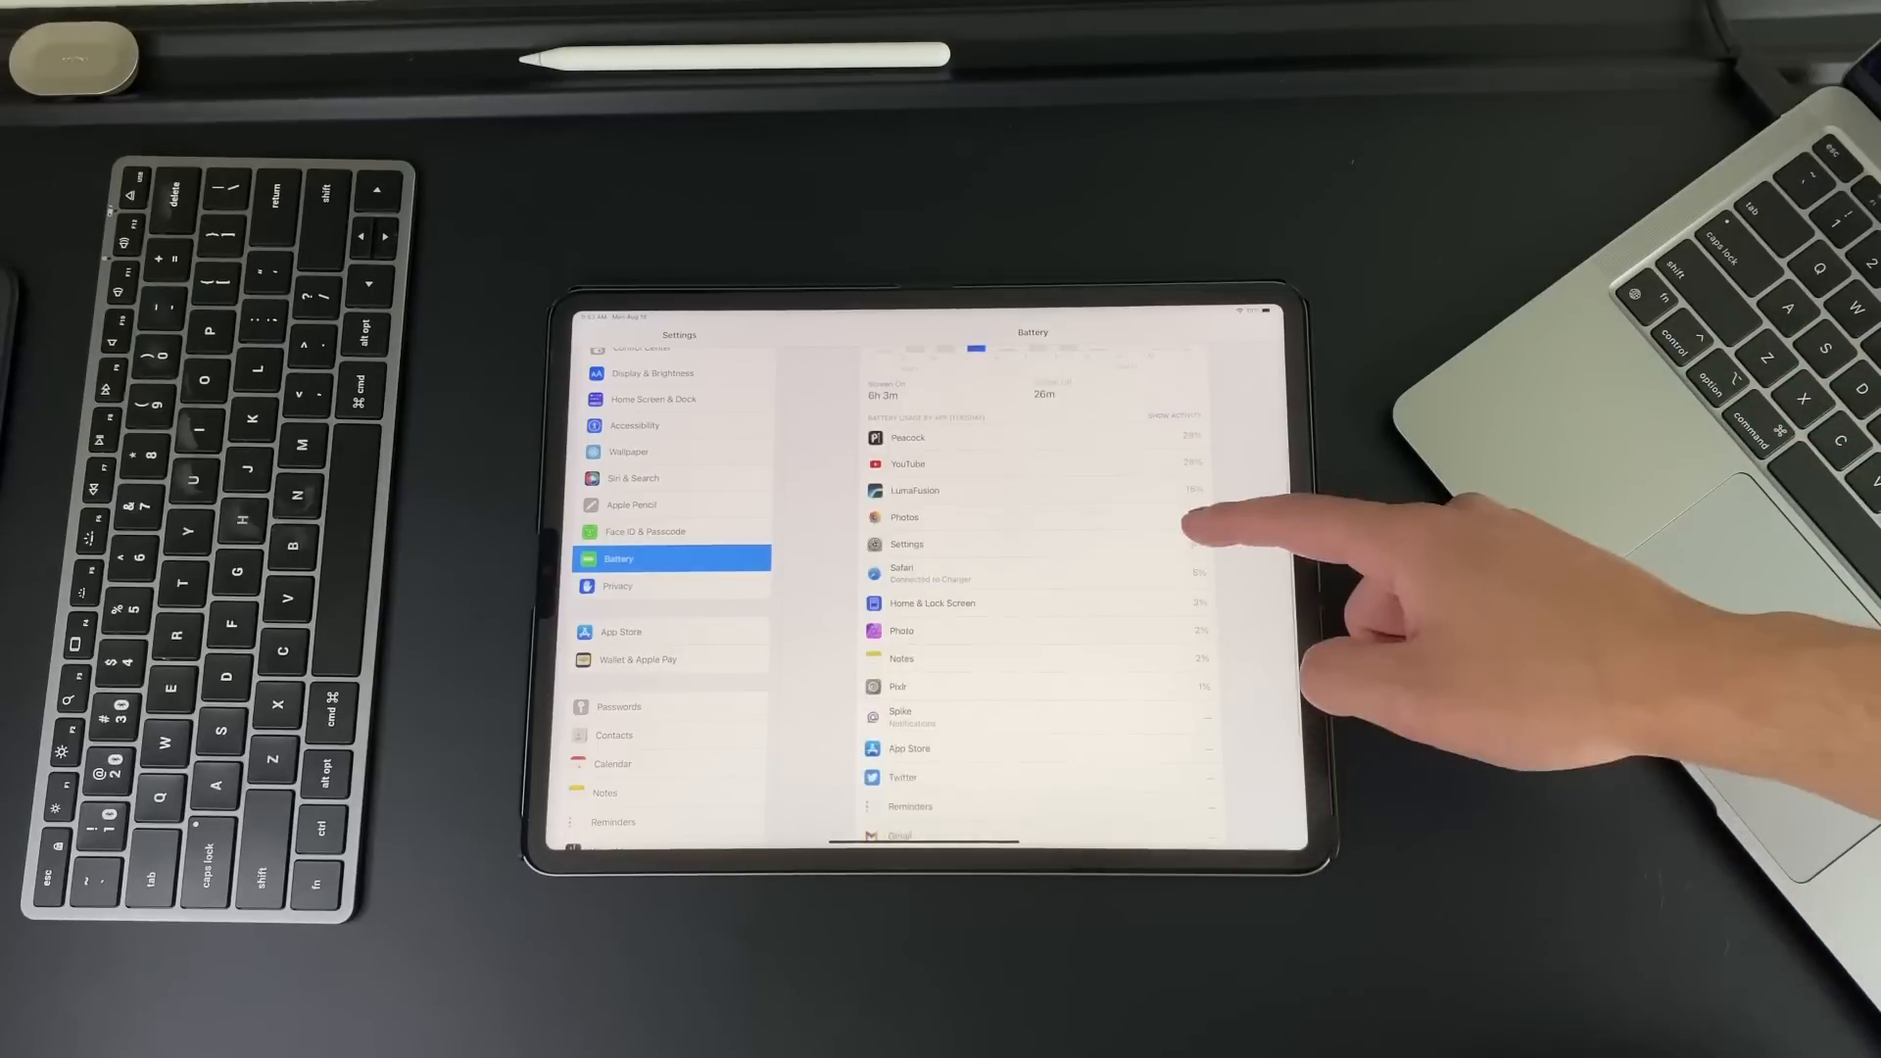